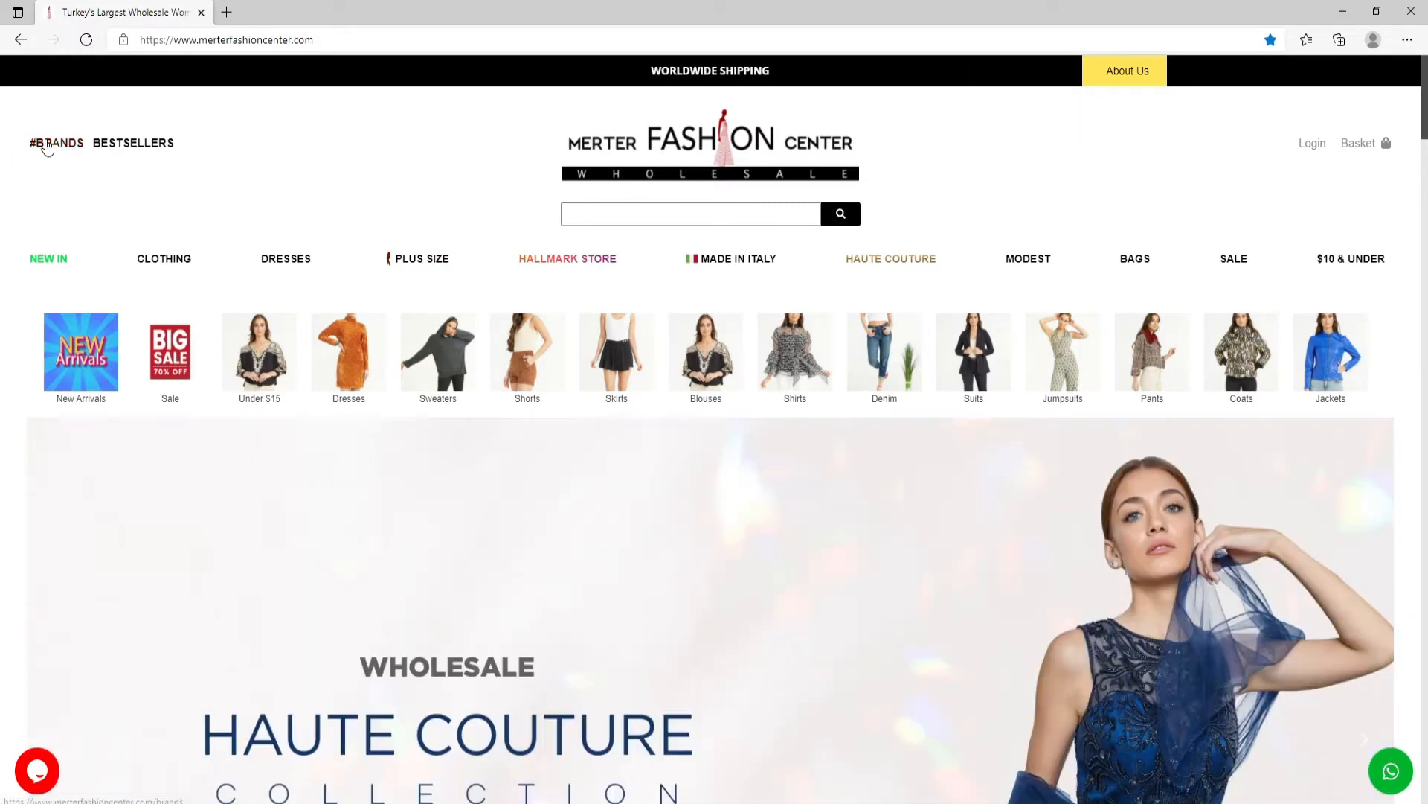
Open BRANDS and scroll down through the alphabetical list of brands.
click(55, 144)
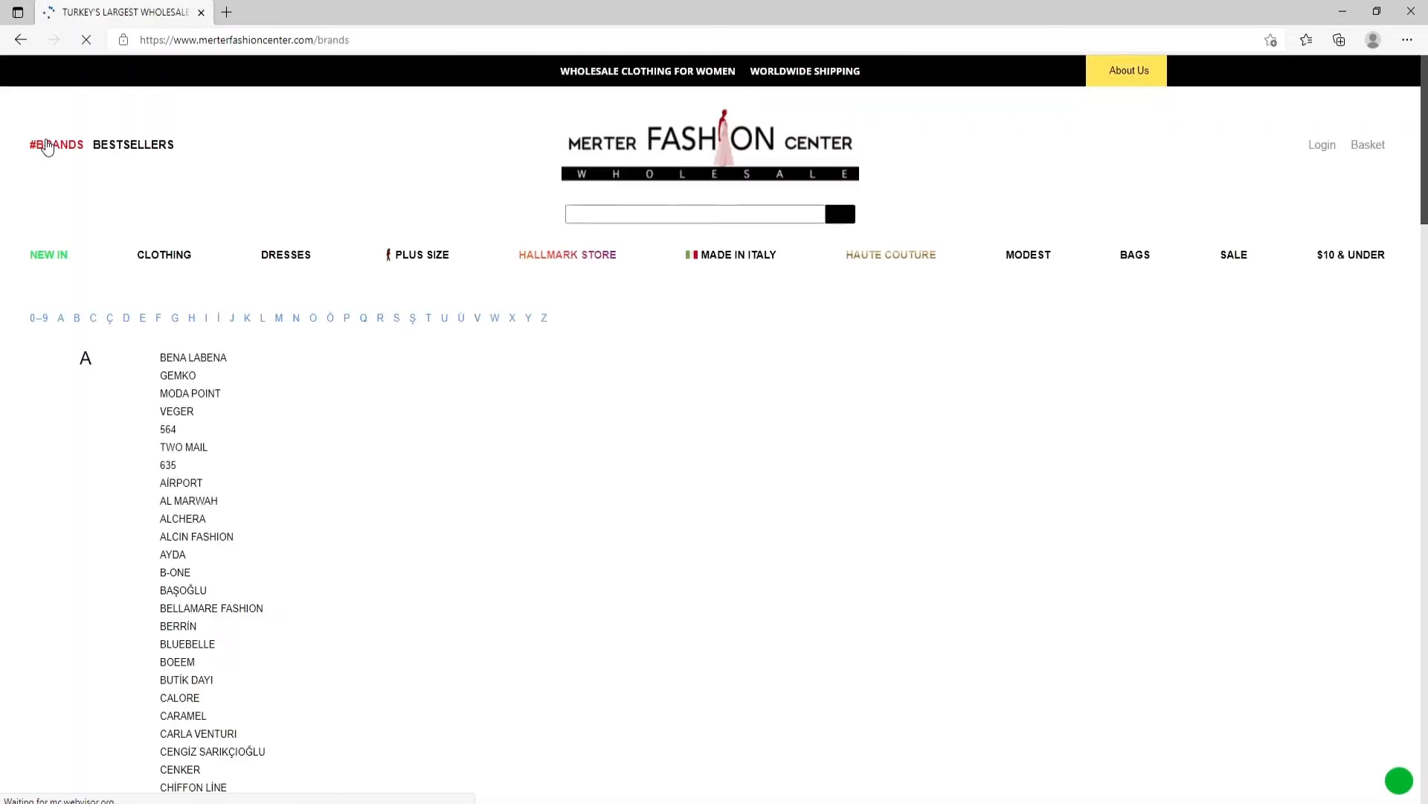
scroll(down, 3)
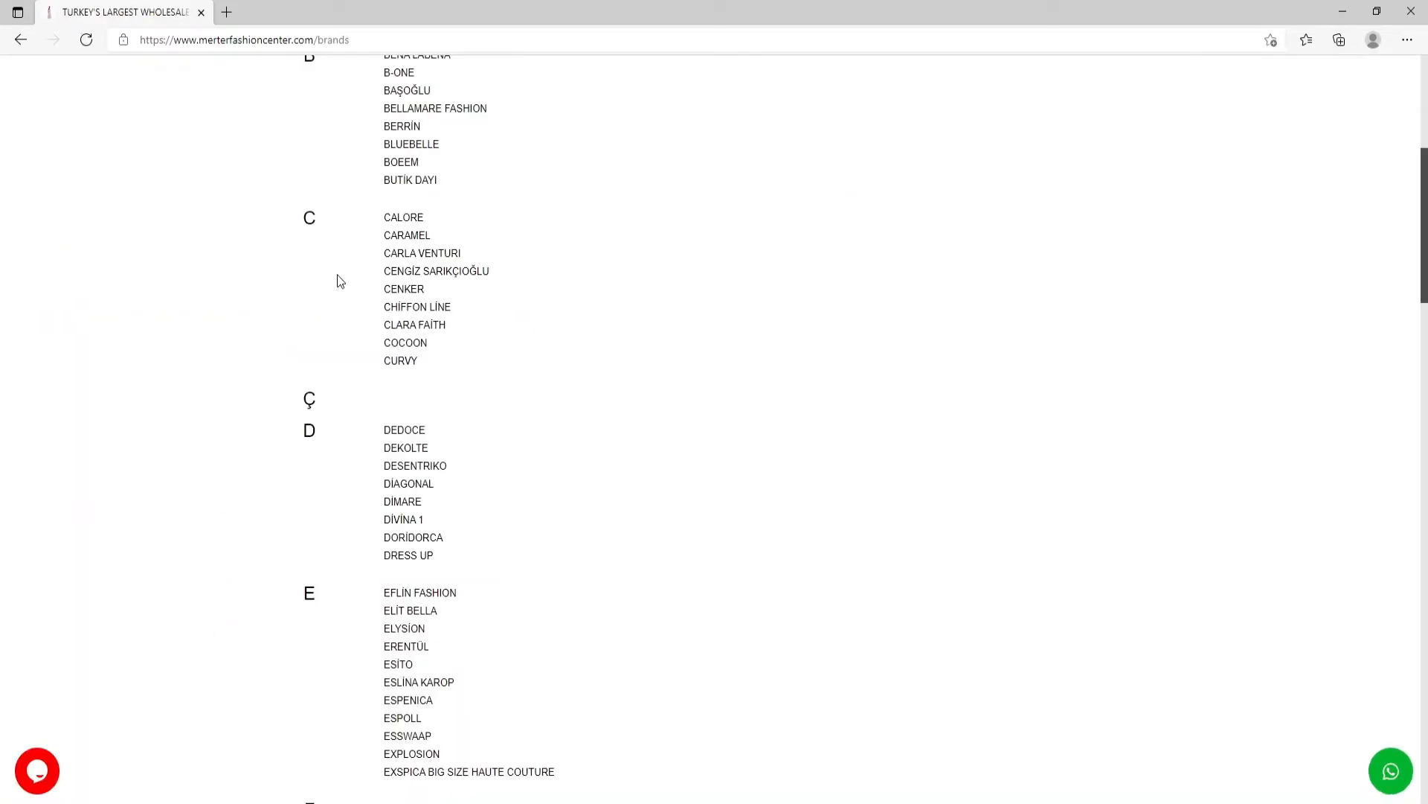
scroll(down, 3)
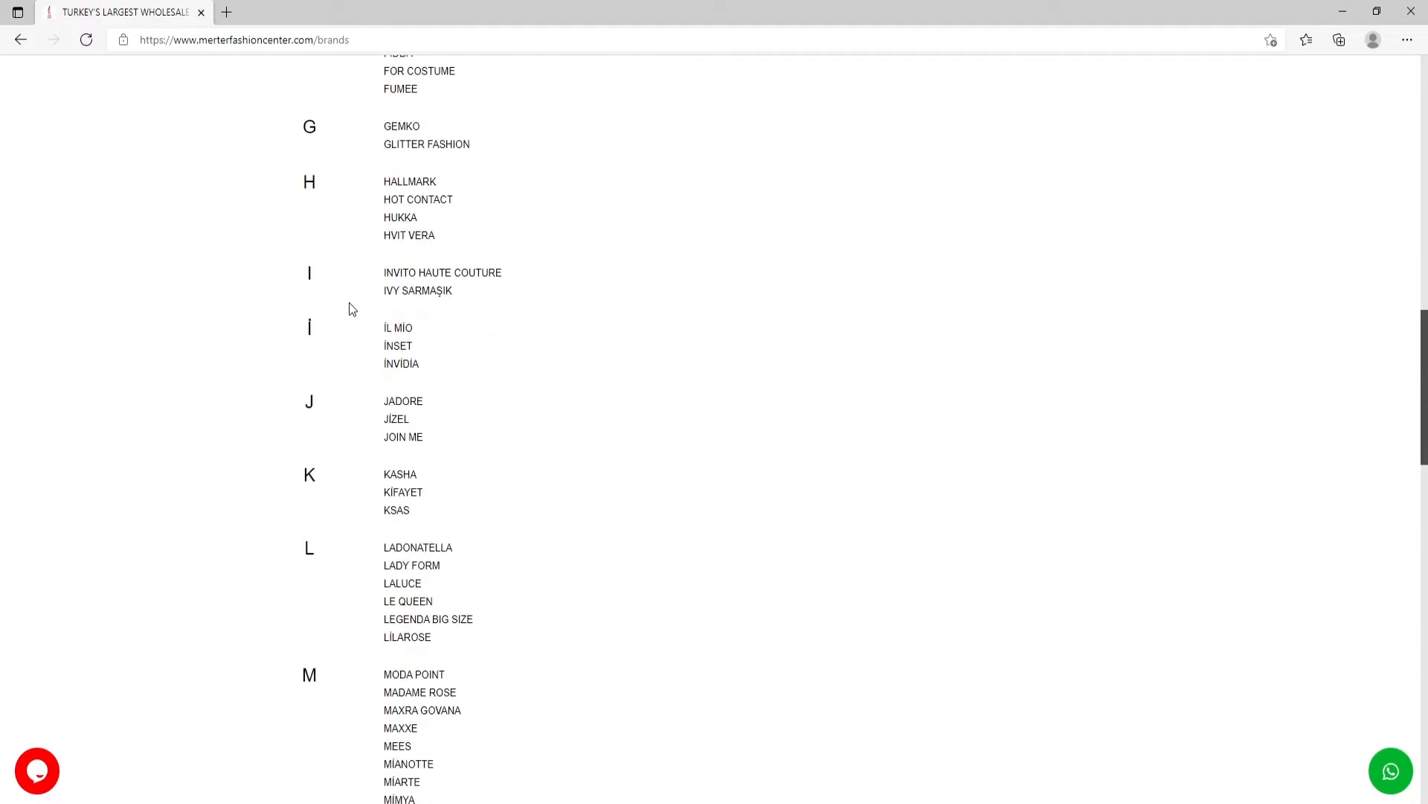
scroll(down, 3)
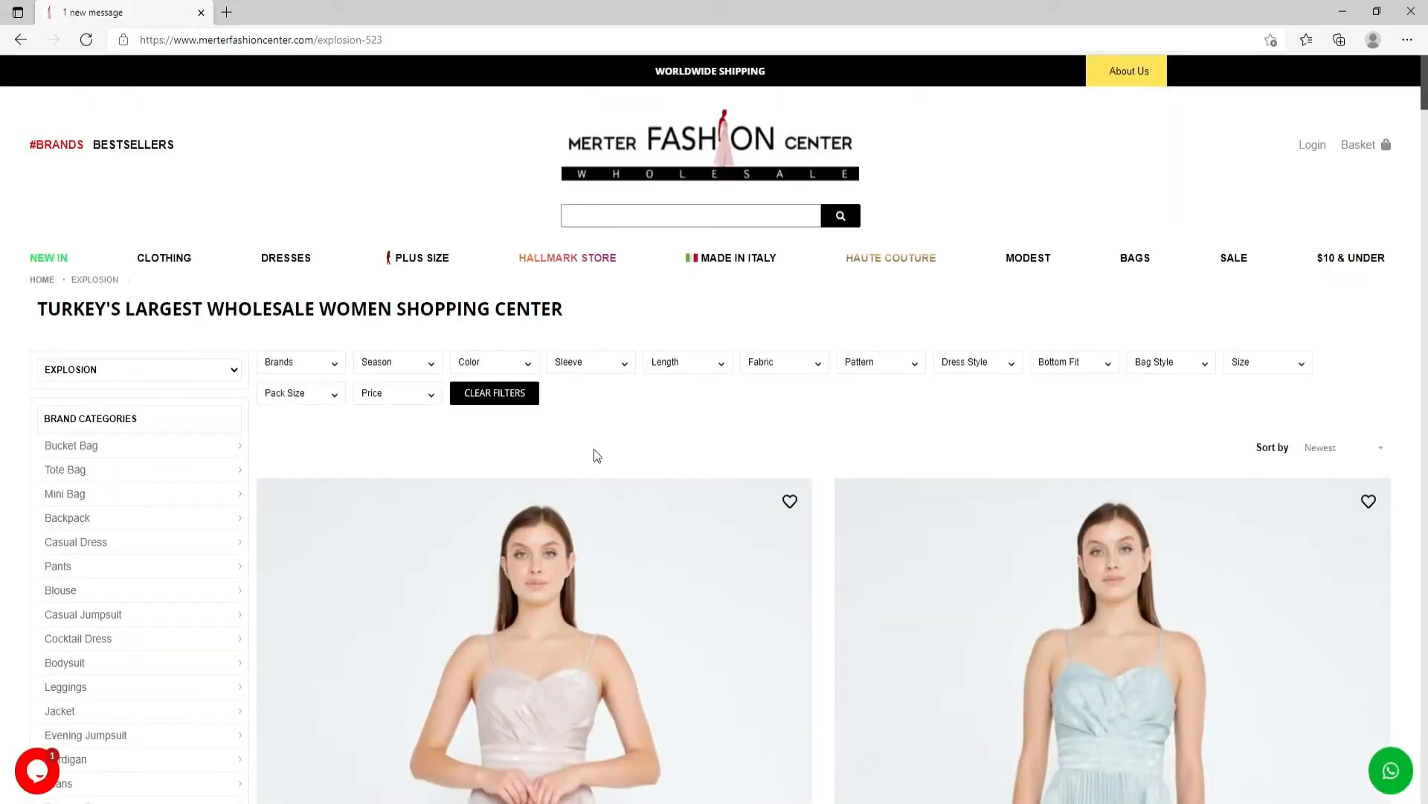
On the Explosion page, try the Brands, Season and Sleeve filter dropdowns.
click(300, 362)
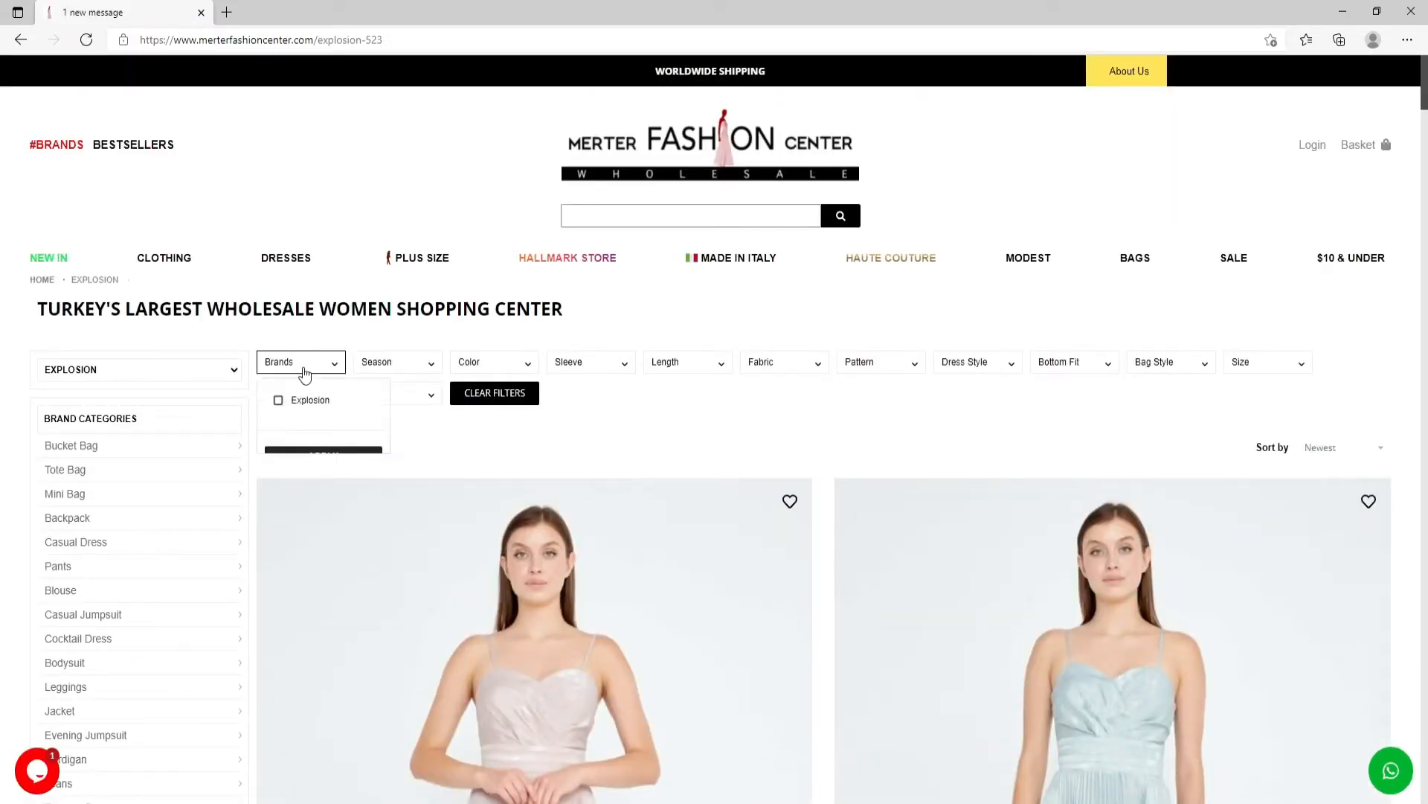
click(397, 362)
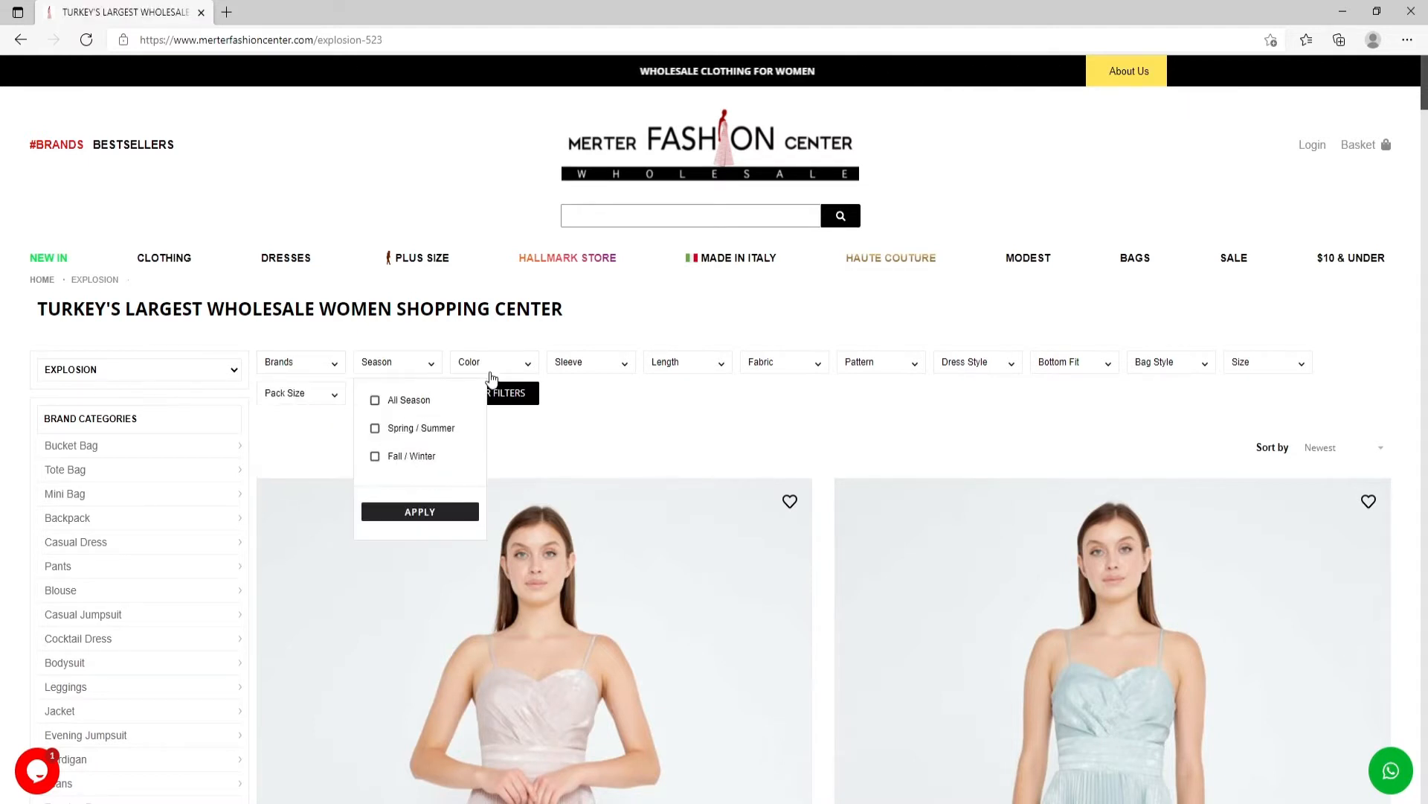
click(686, 362)
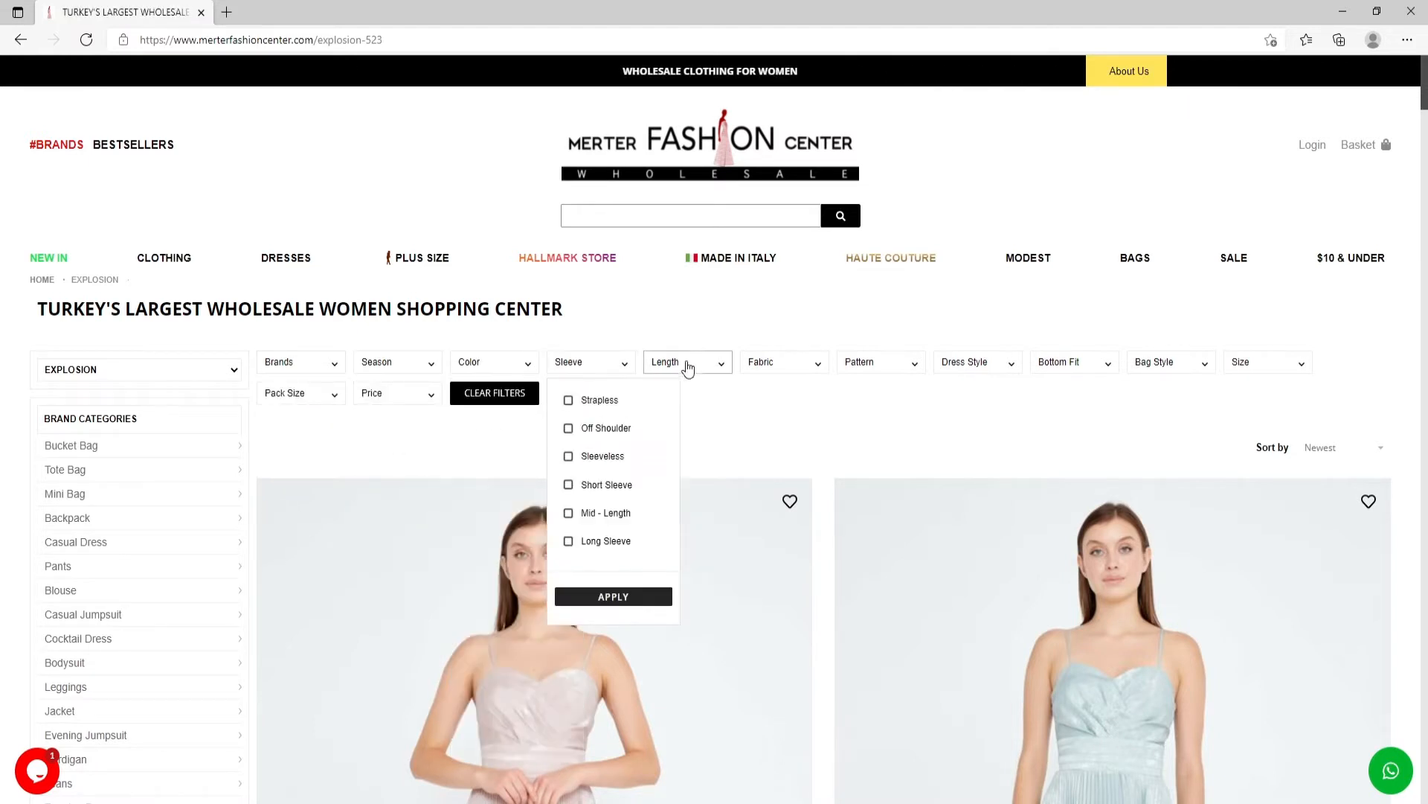
mouse_move(398, 414)
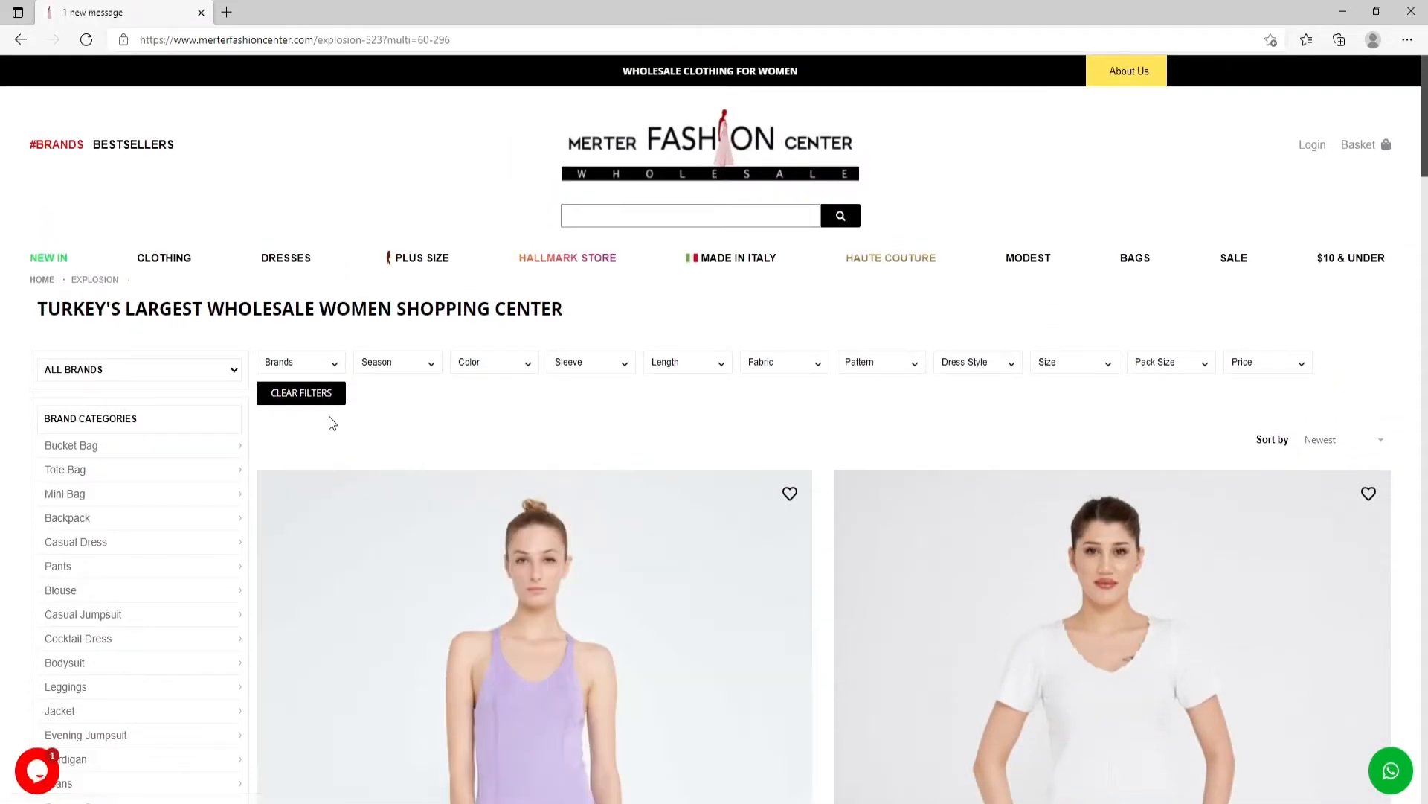
scroll(down, 3)
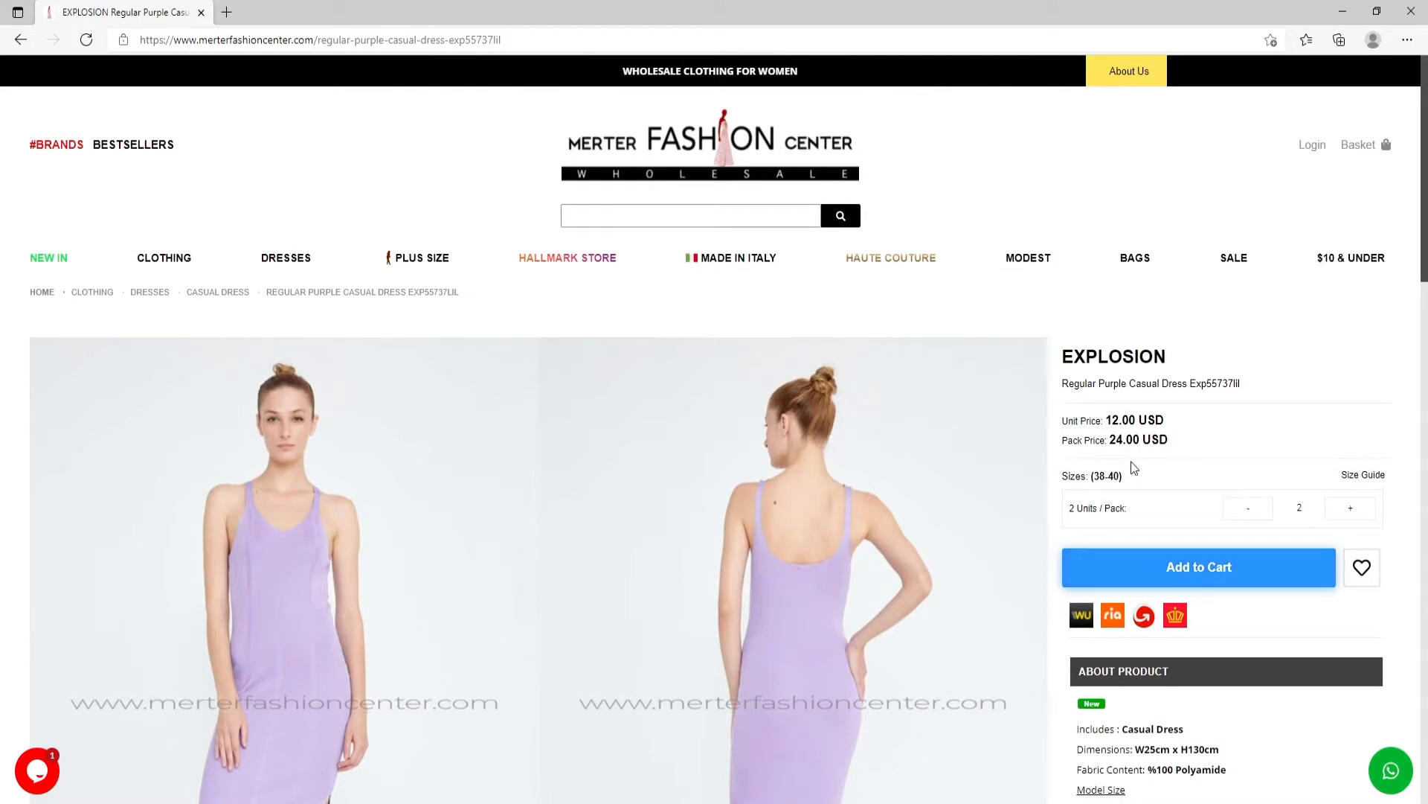
mouse_move(1245, 133)
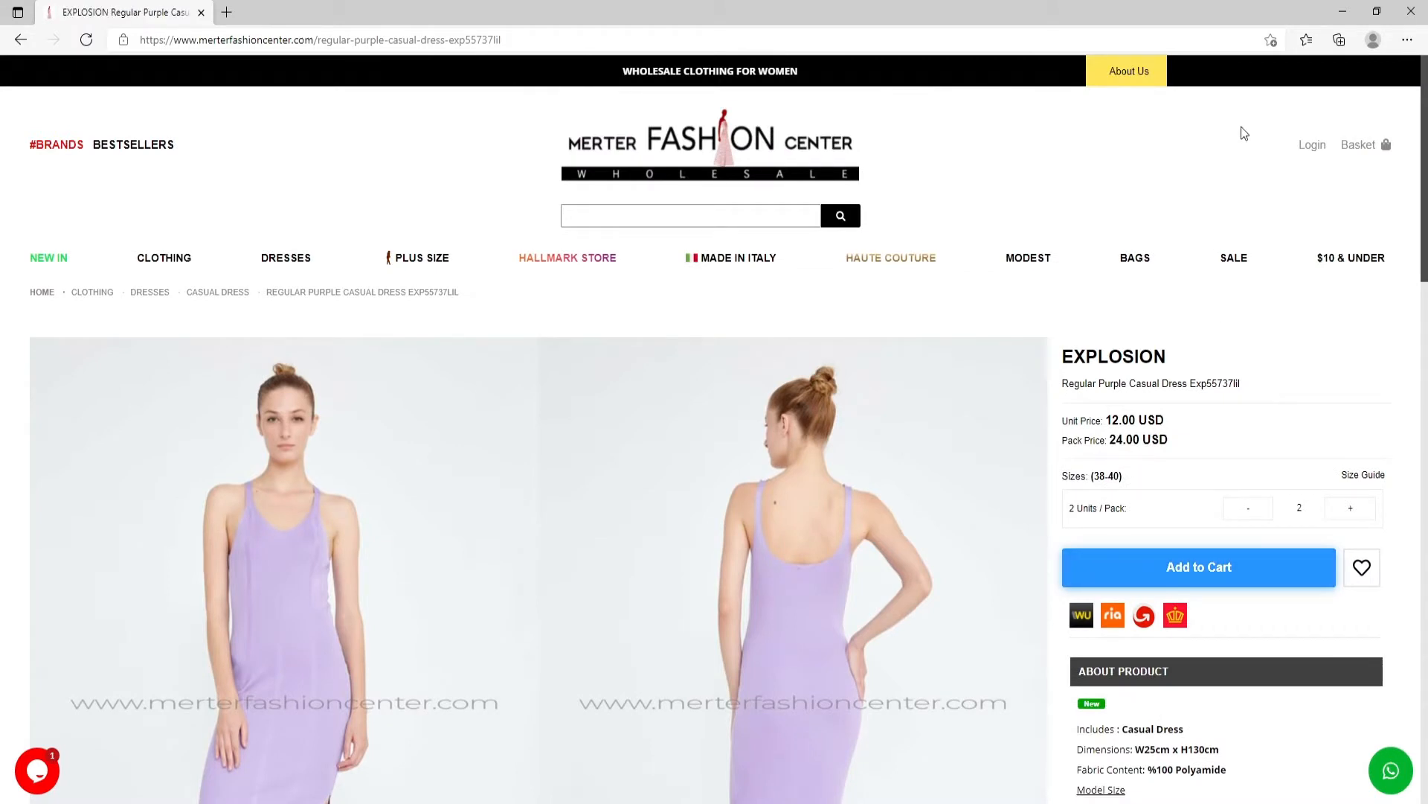
Go to the member login page and switch to Sign Up.
click(1312, 145)
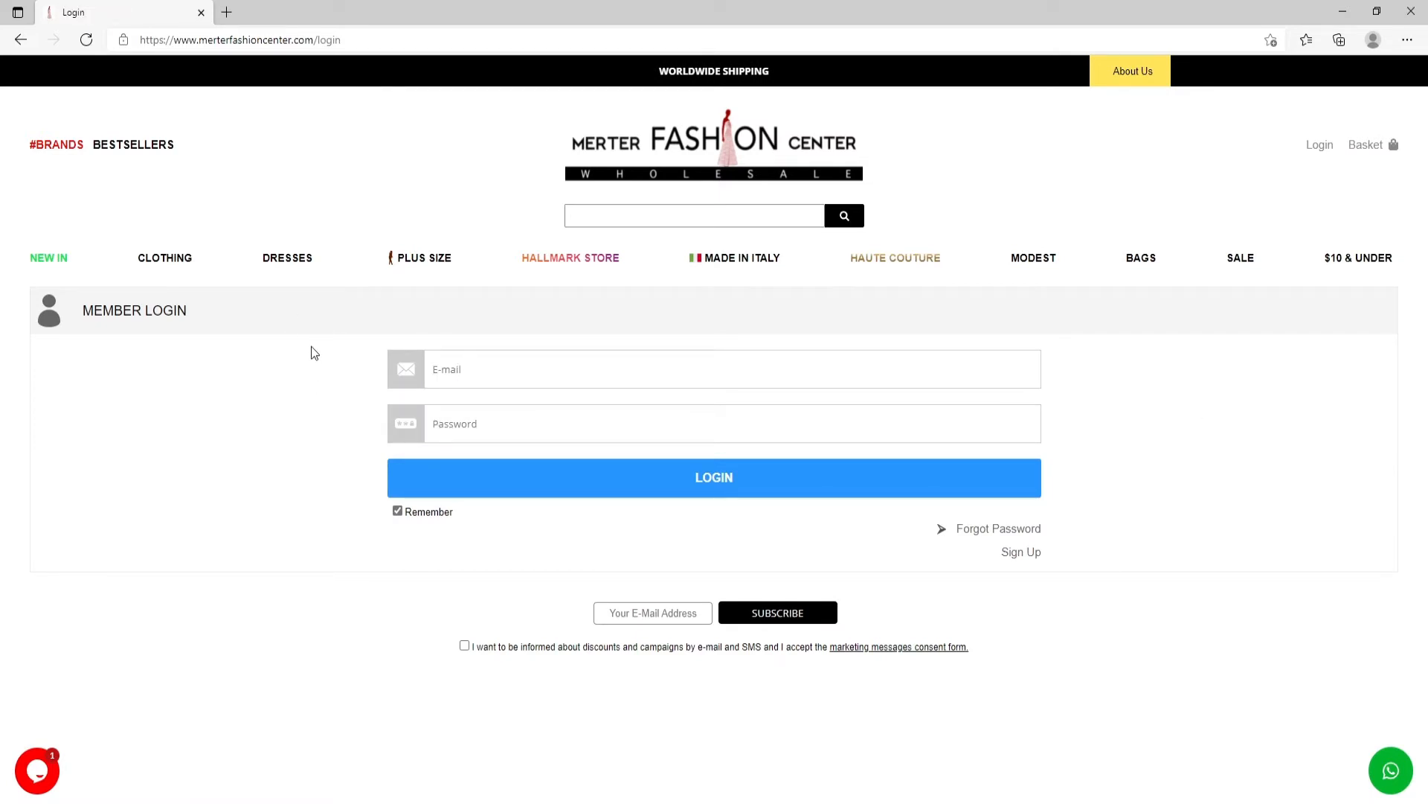
mouse_move(1021, 551)
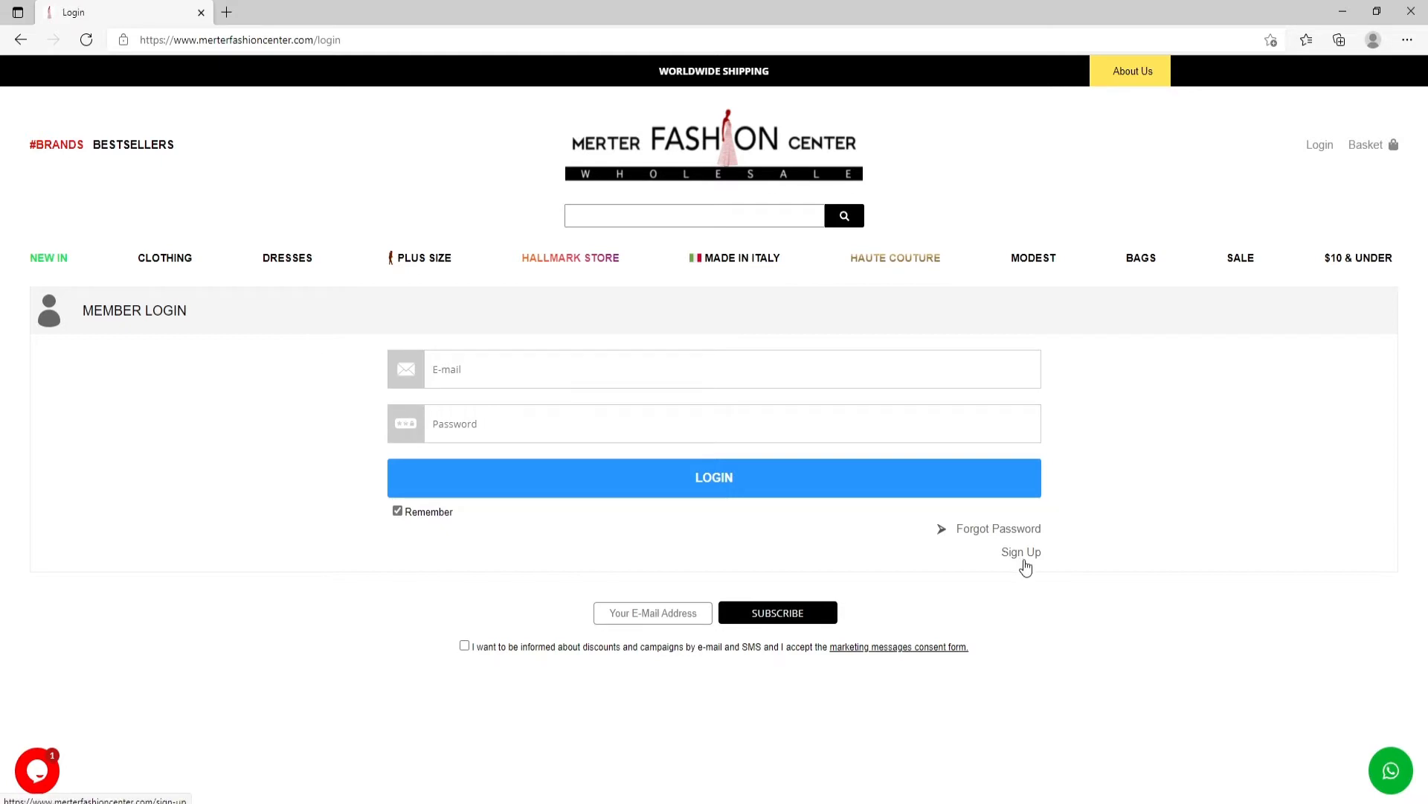
click(1020, 551)
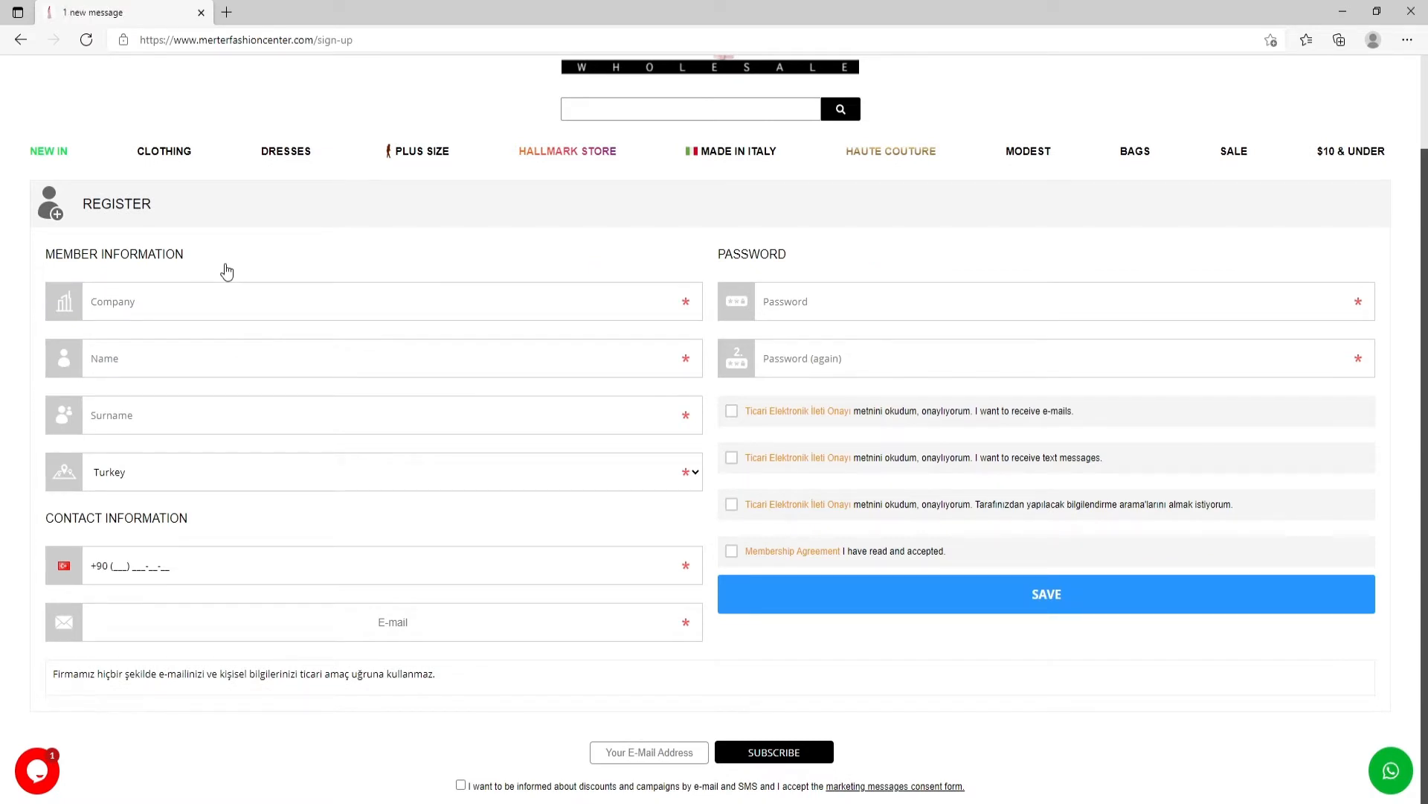
Enter company KitCats and name Angel, then accept and view the membership agreement.
text(KitCats)
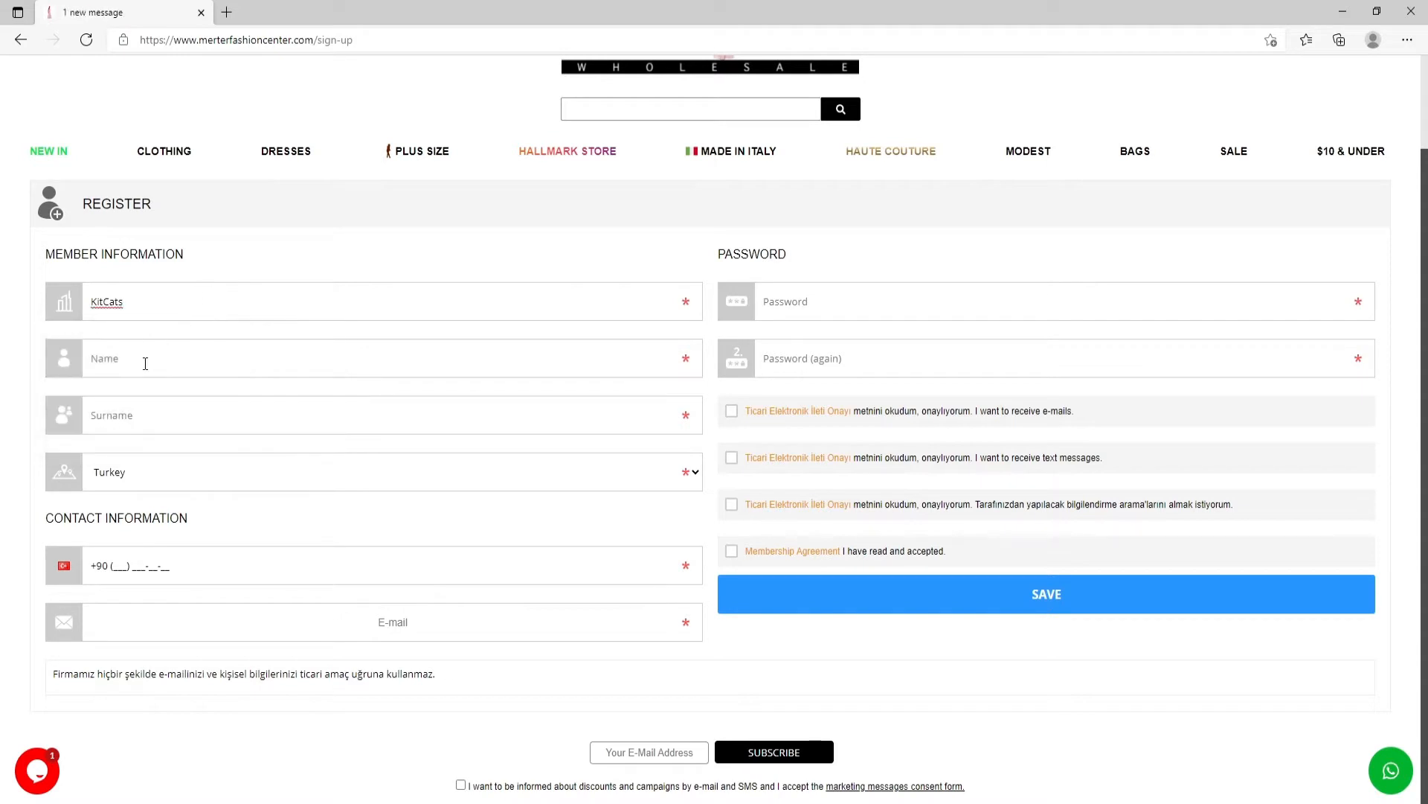
text(Angelik)
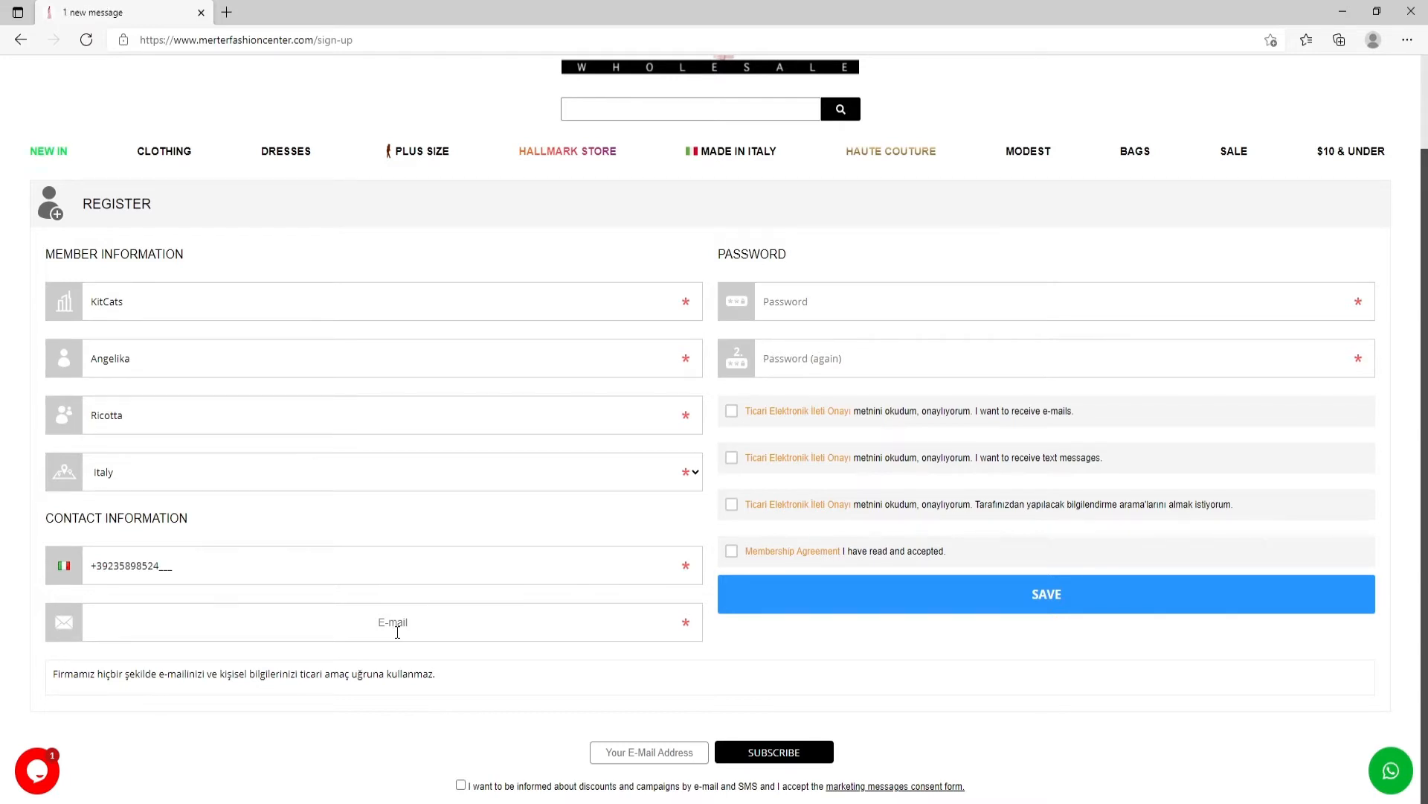
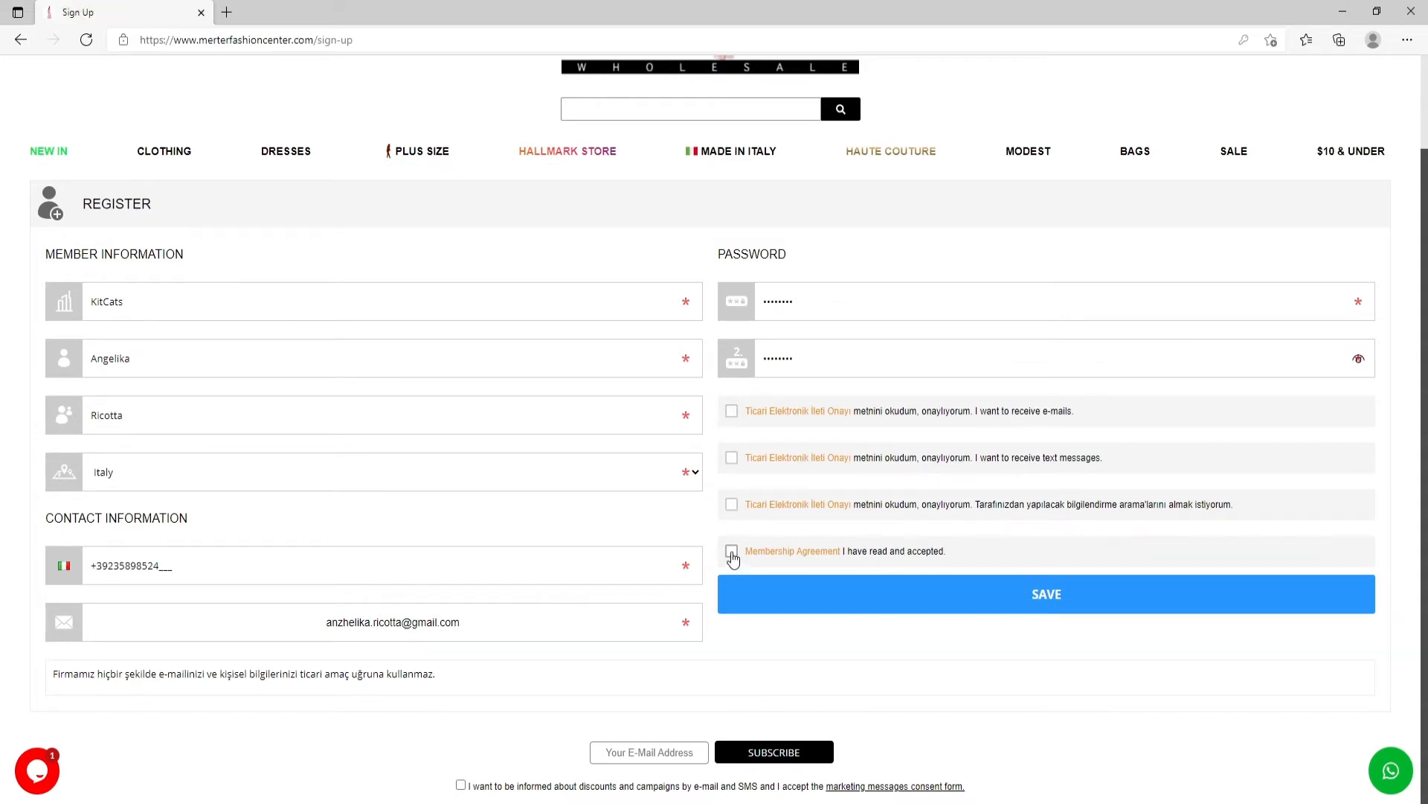
click(732, 551)
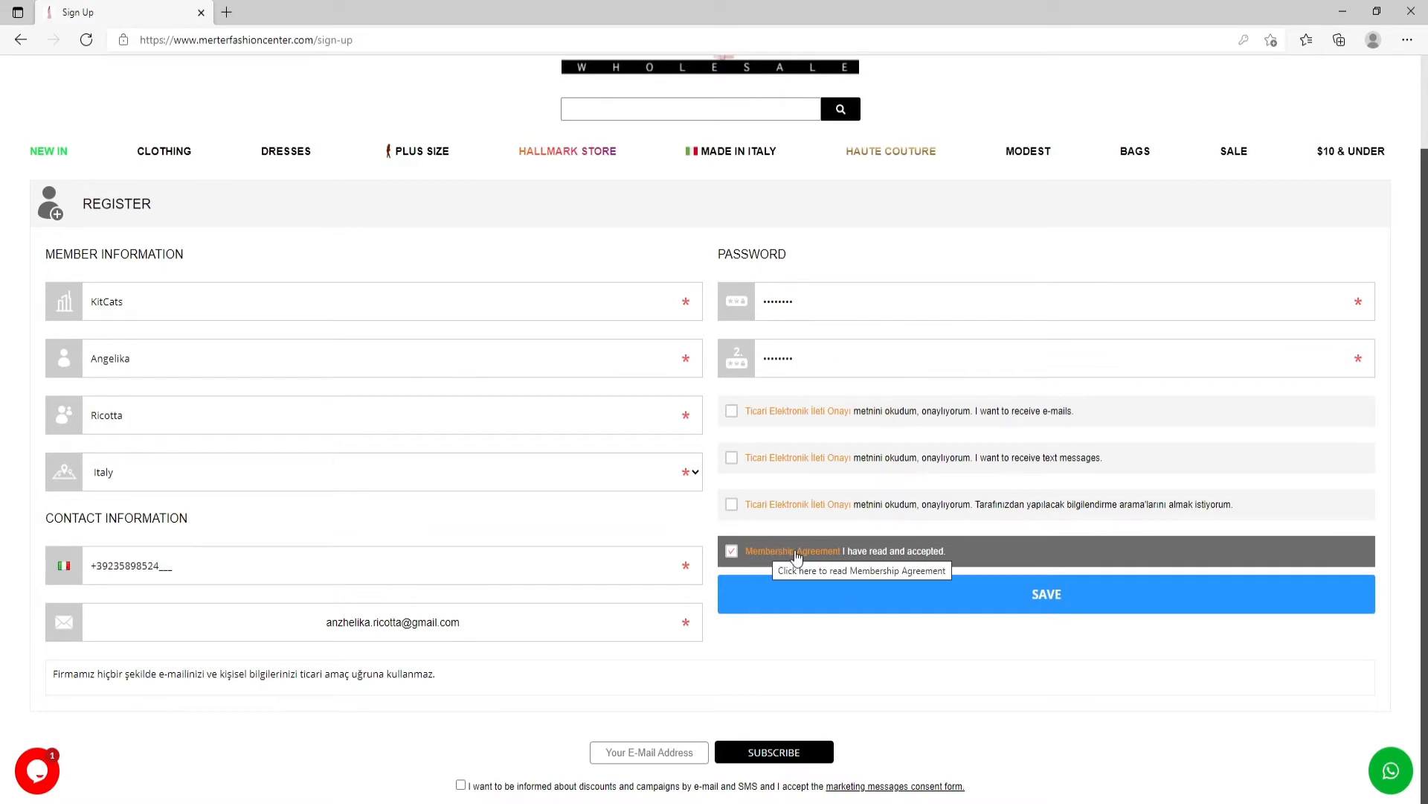
click(791, 551)
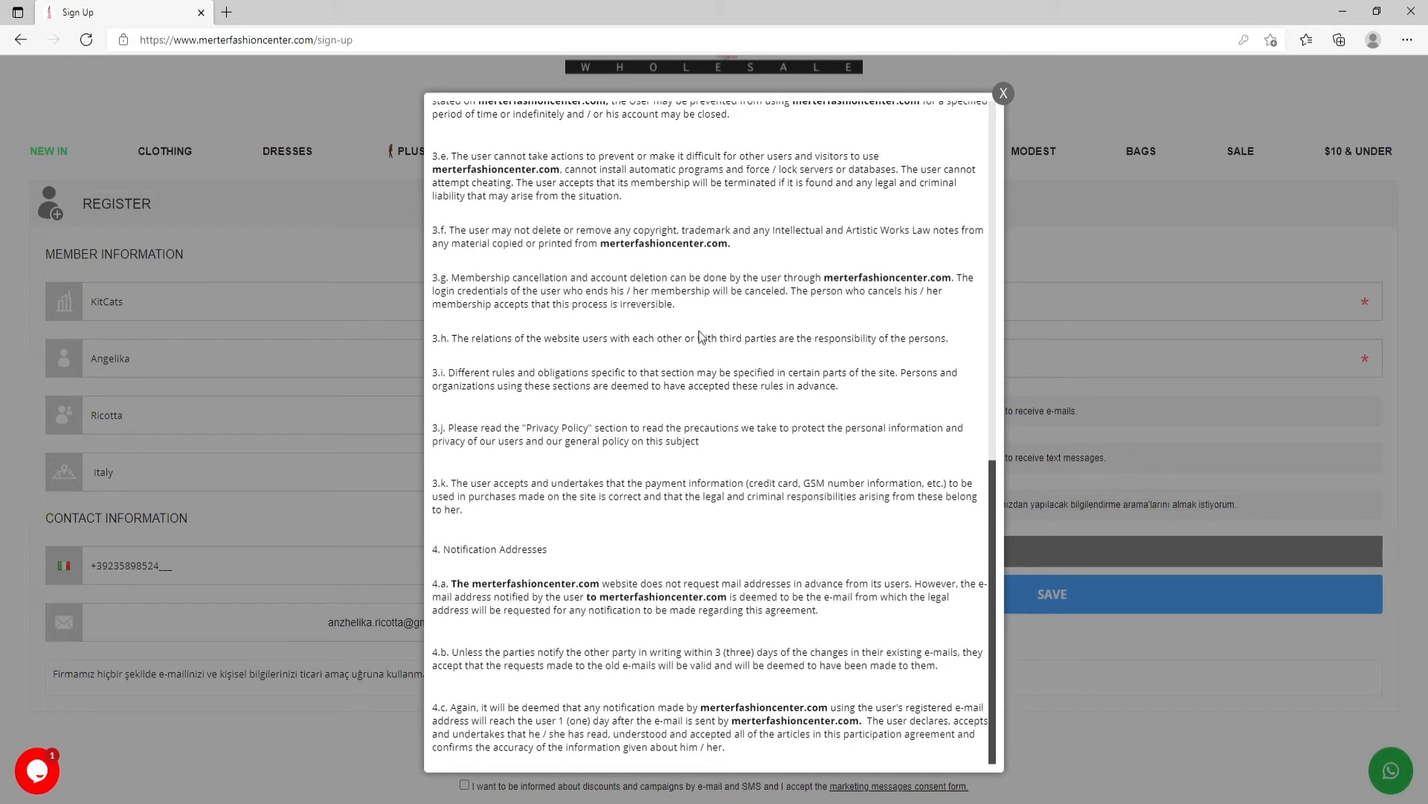
Close the agreement popup and save the registration details.
click(1003, 93)
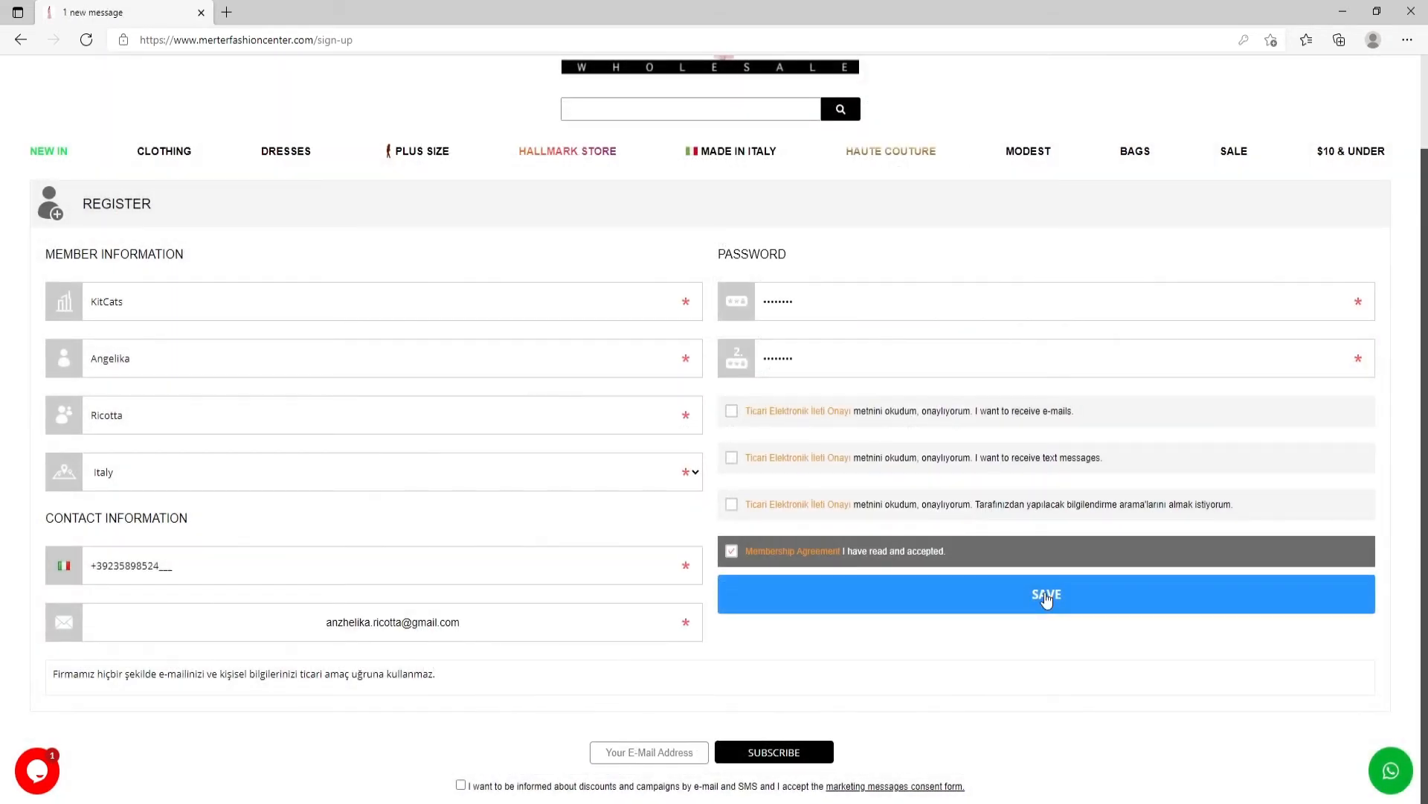
click(1045, 594)
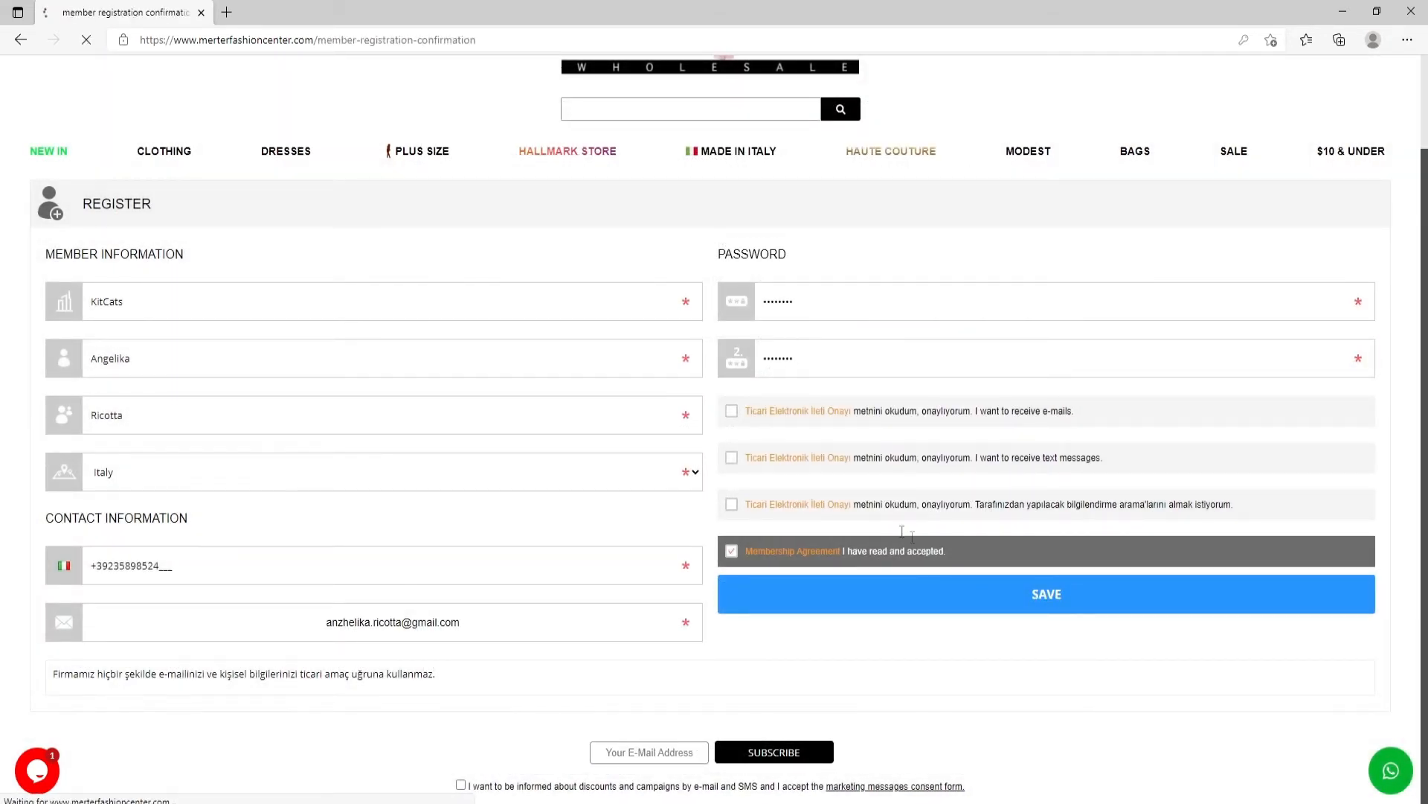
click(1046, 593)
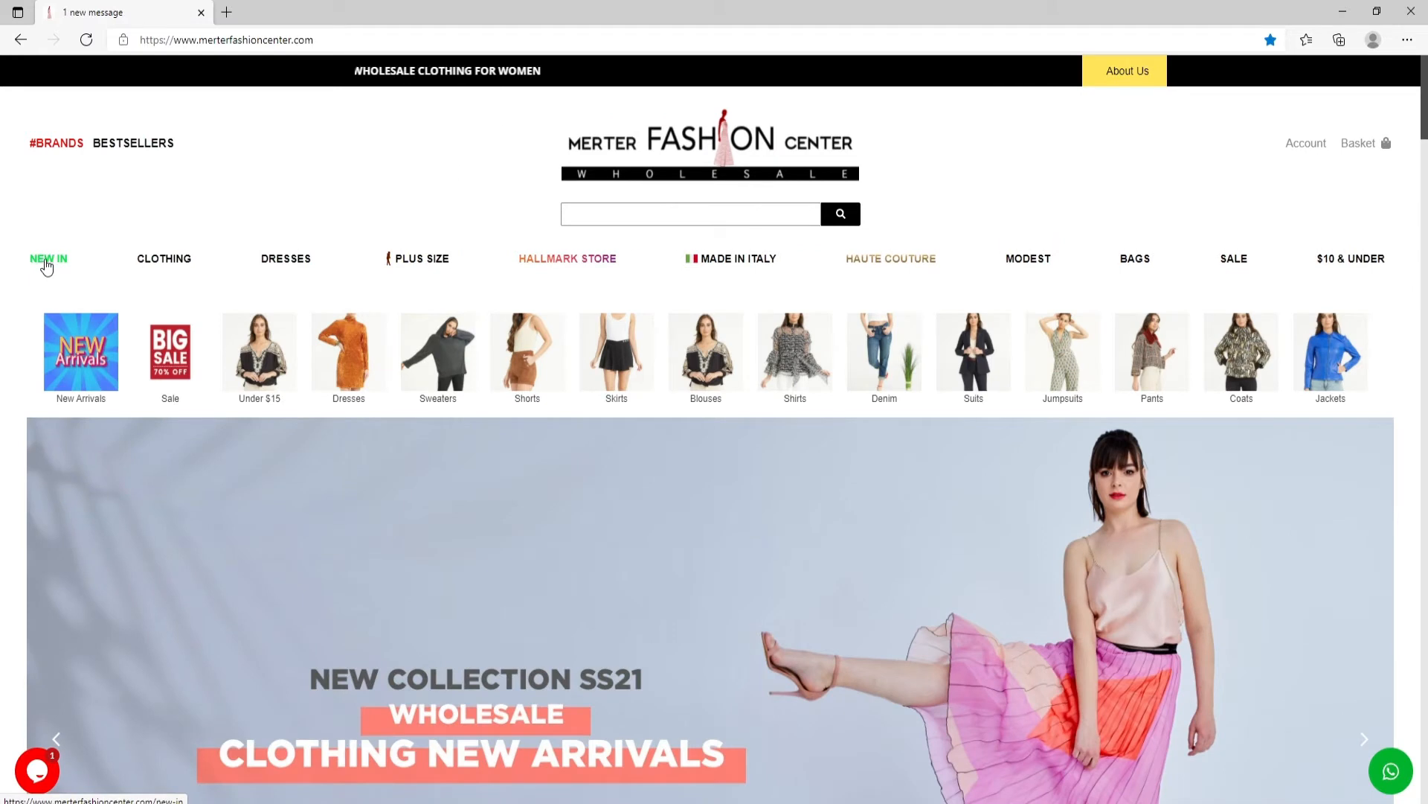
Browse NEW IN arrivals to find the LALUCE Regular Beige Pants.
click(47, 258)
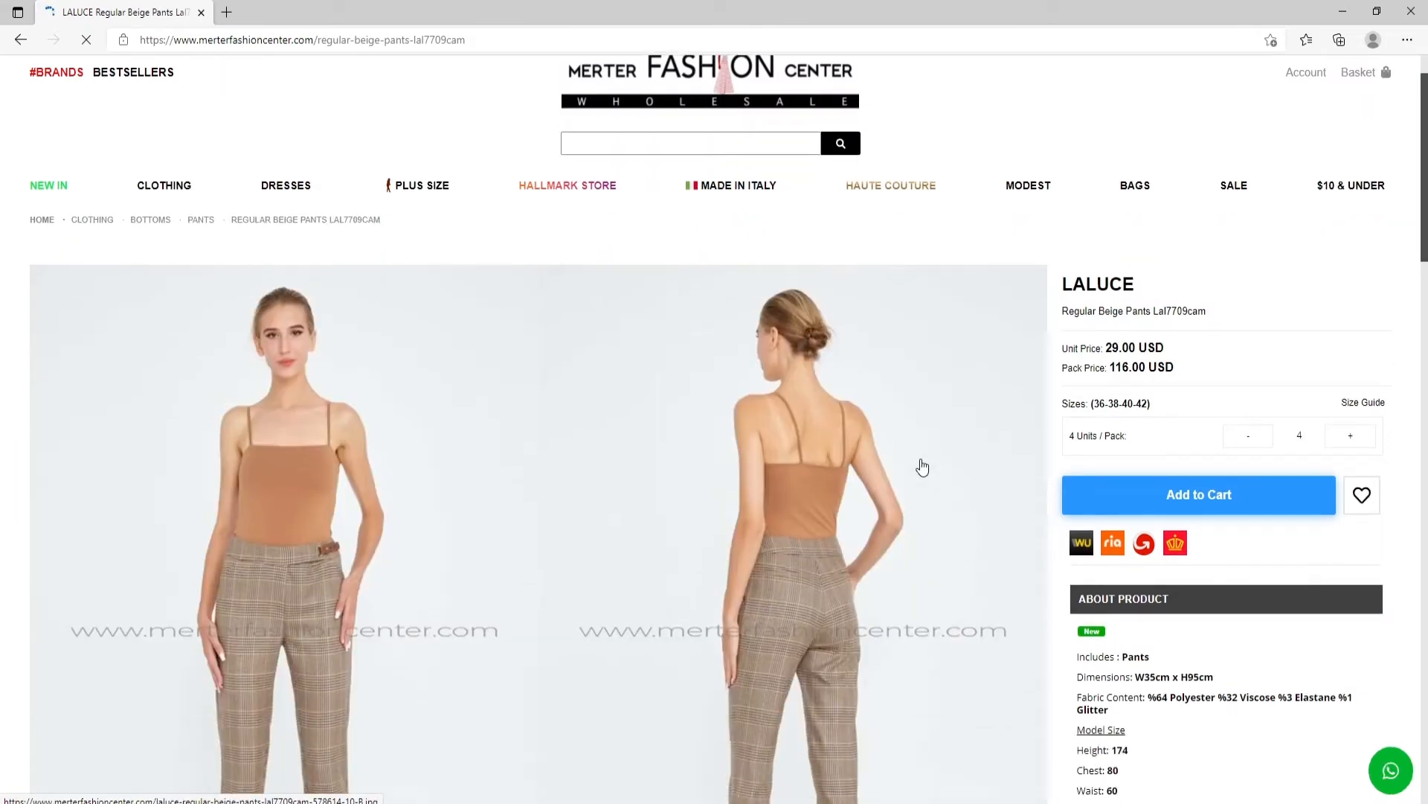
Add the beige pants to the basket with a quantity of 4 packs.
scroll(down, 3)
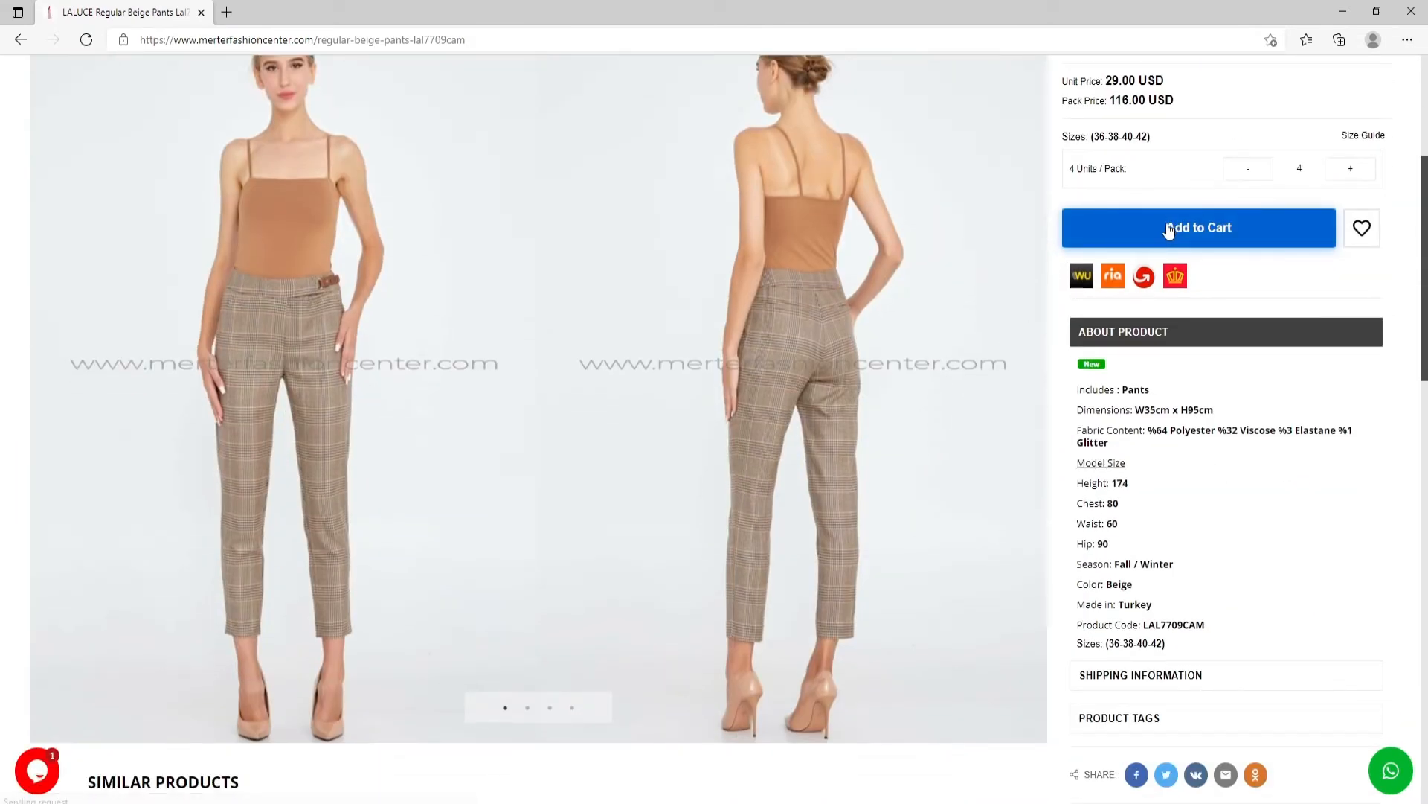
click(1197, 227)
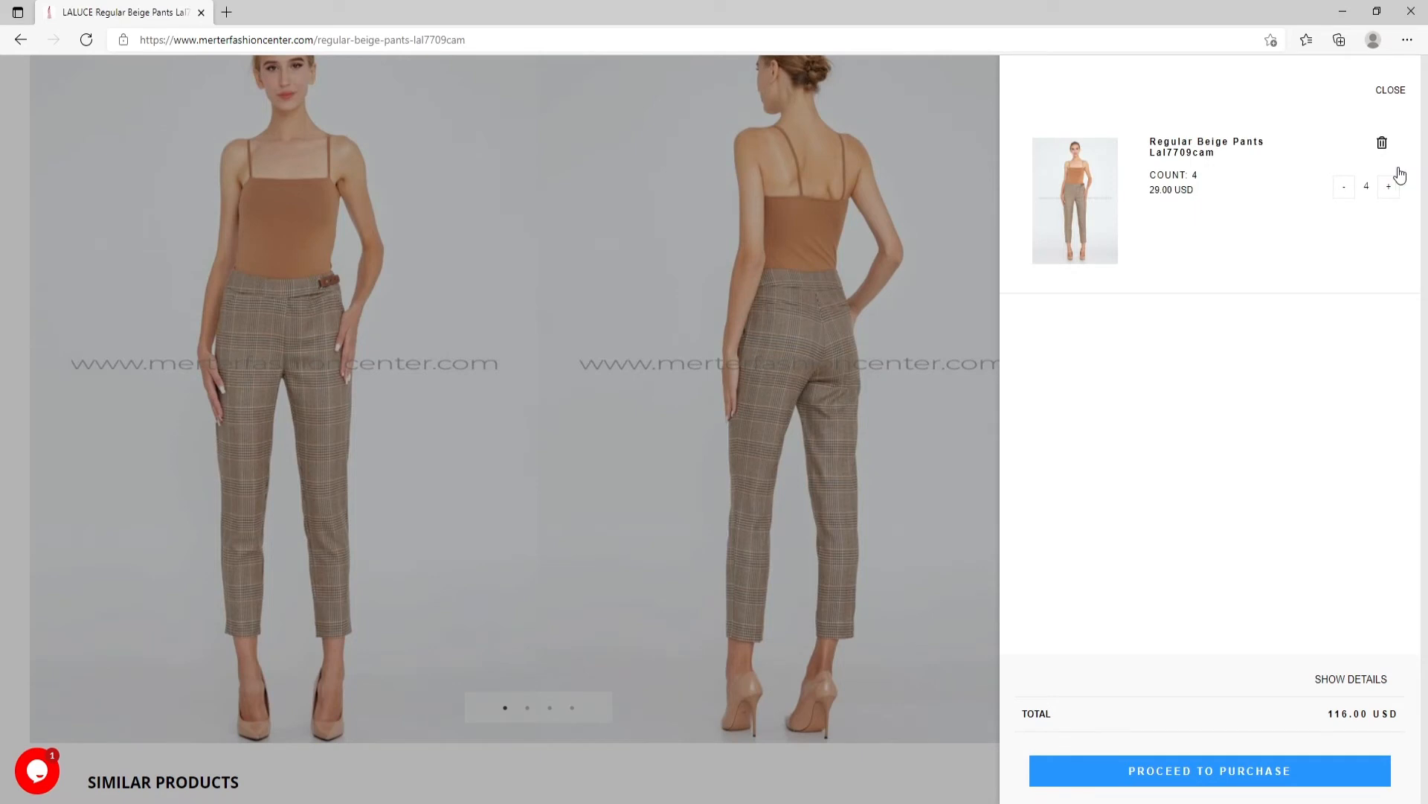
click(1343, 186)
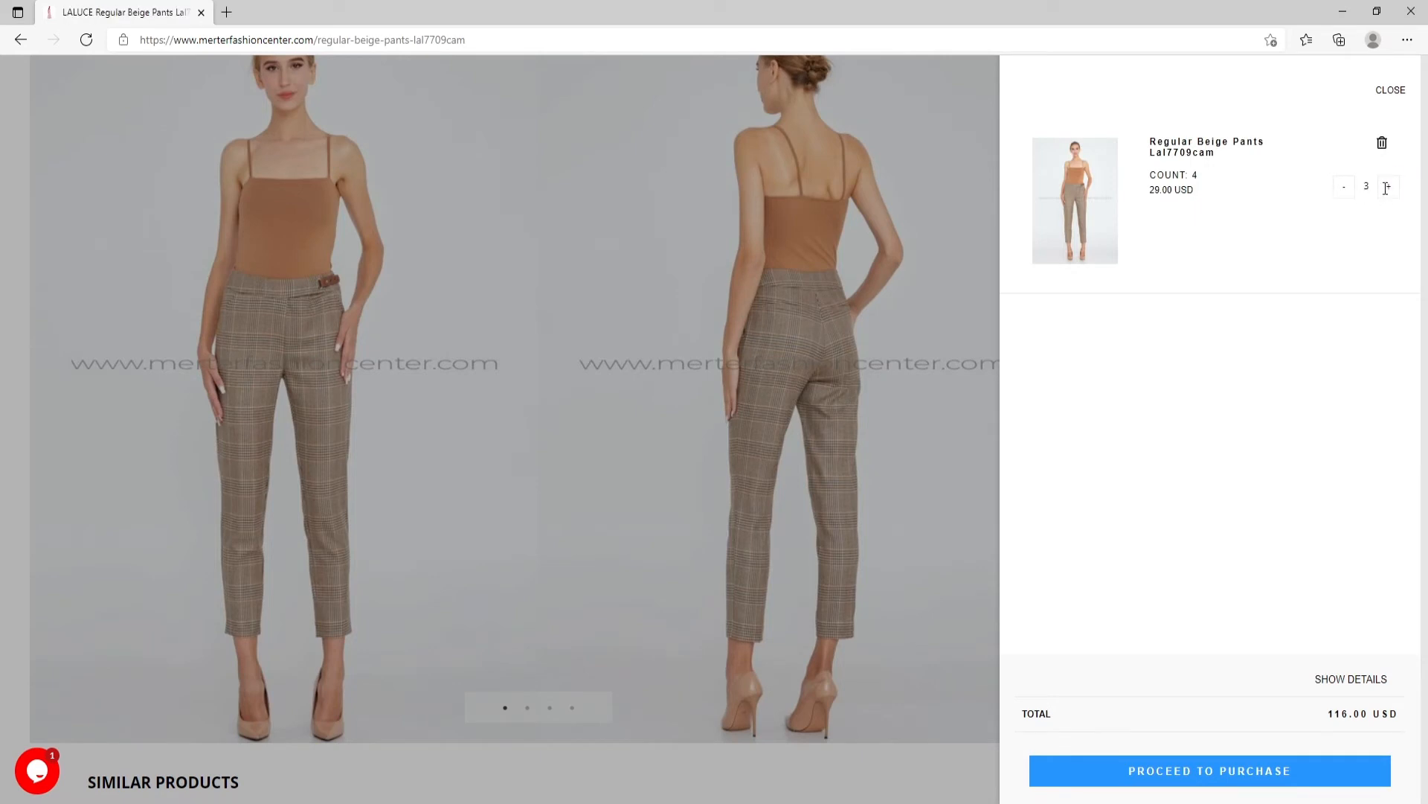
click(1388, 186)
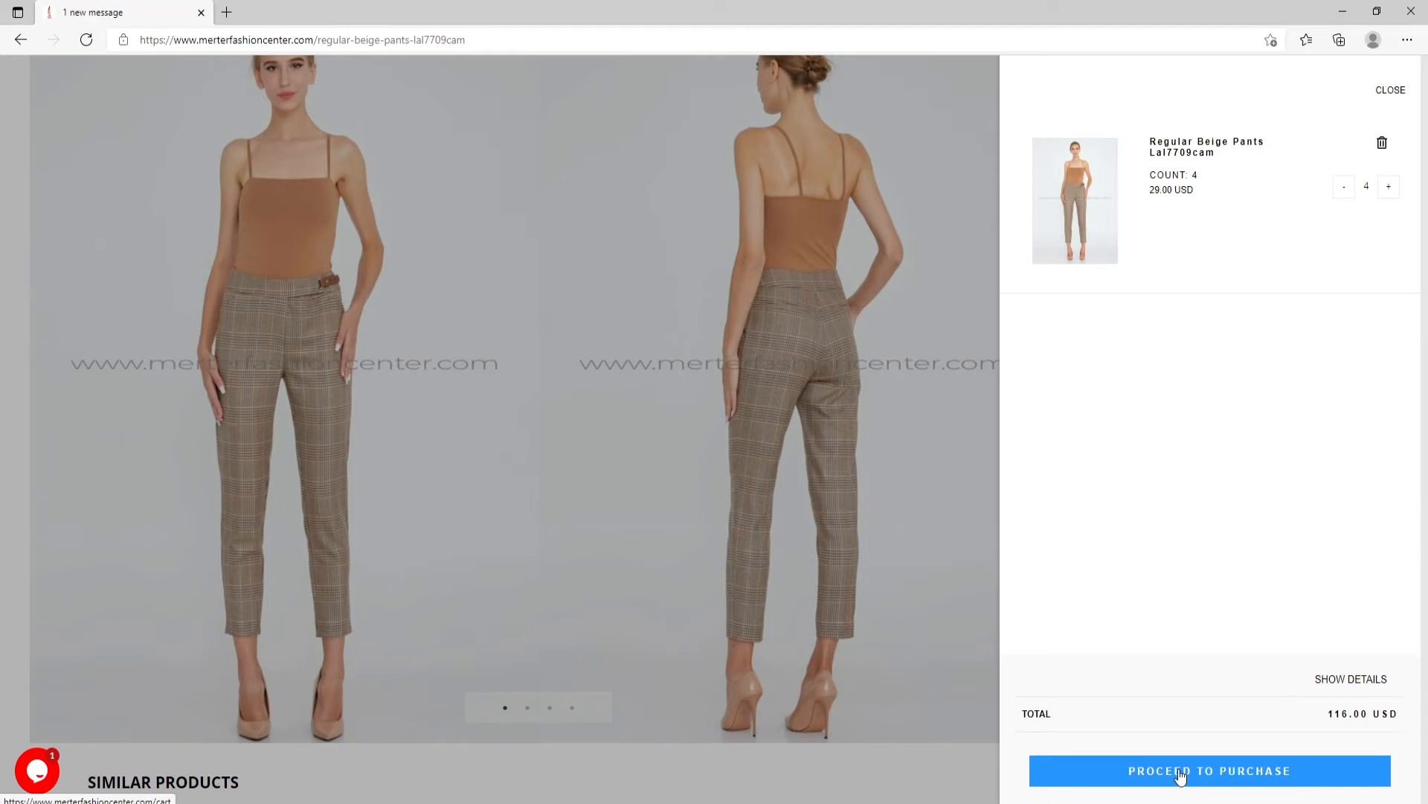
Go to the full cart page and start placing the order.
click(1210, 770)
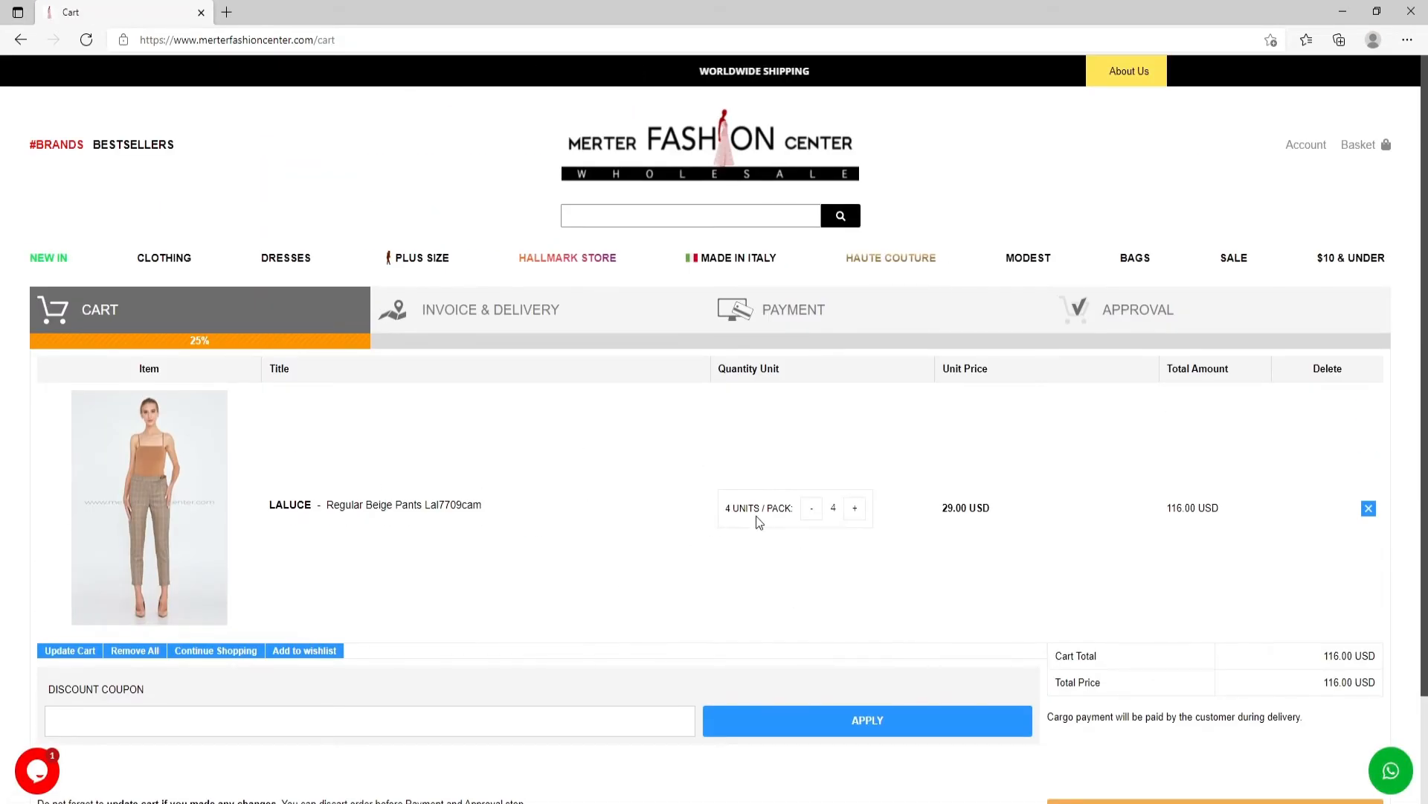
scroll(down, 3)
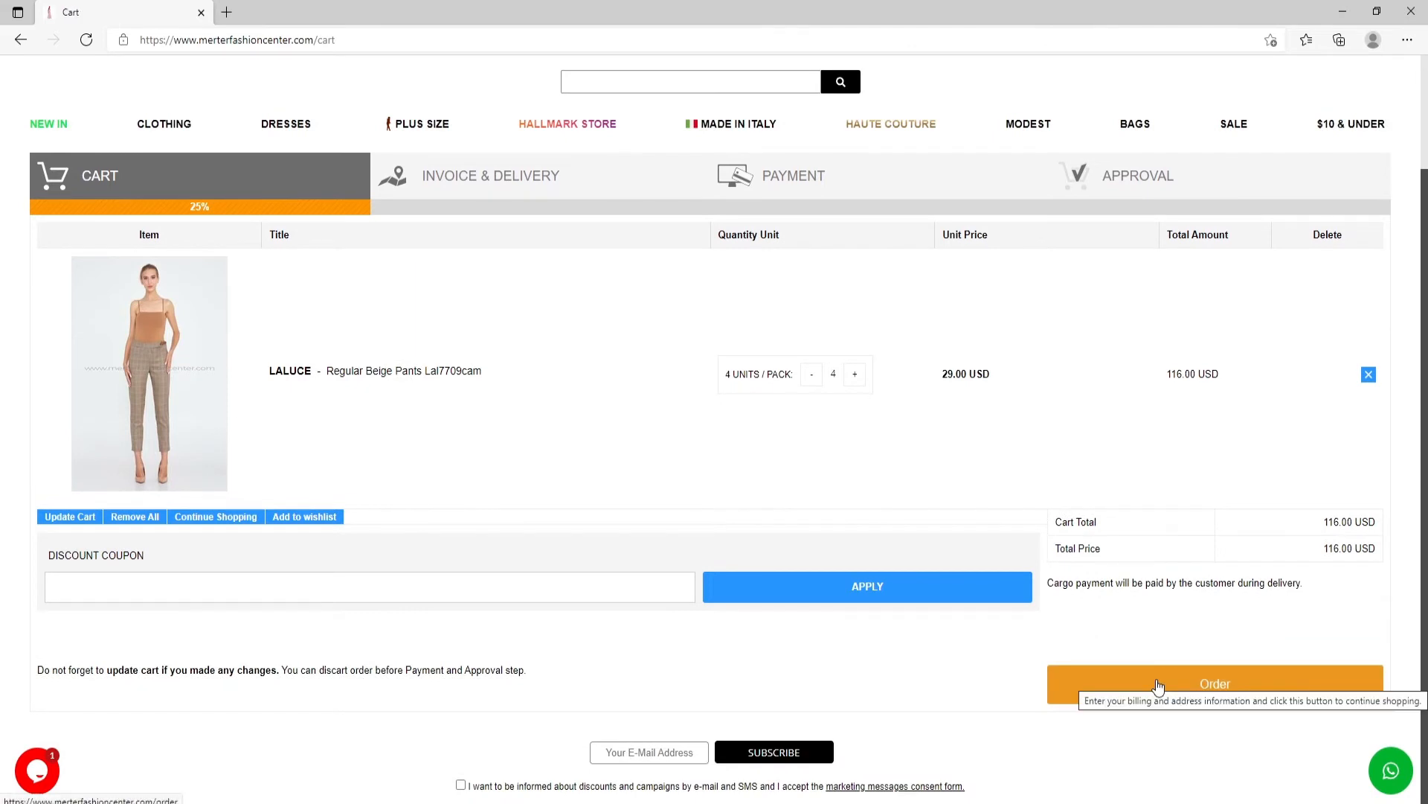
click(1214, 684)
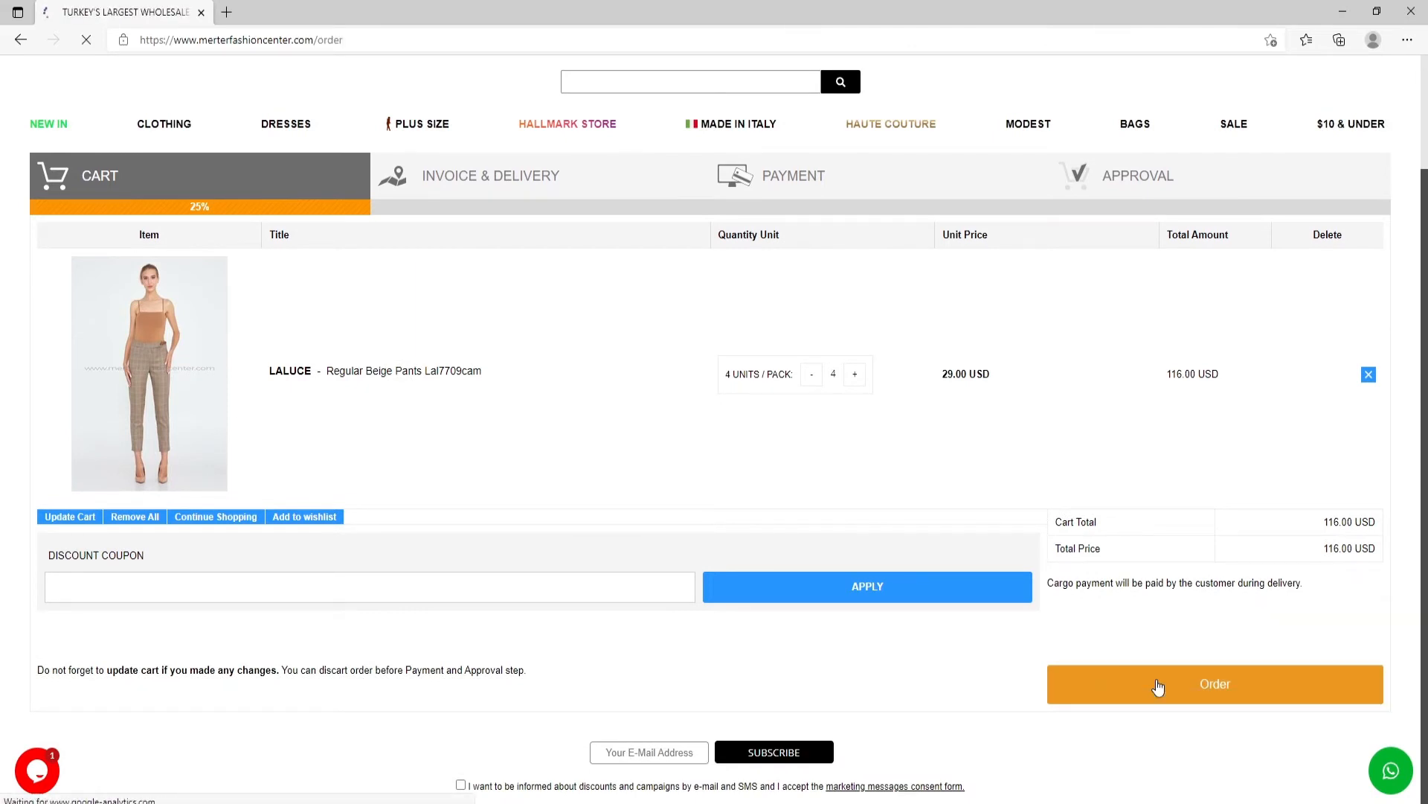
Title the new address 'Italy' and mark the buyer as not a Turkish citizen.
click(1215, 684)
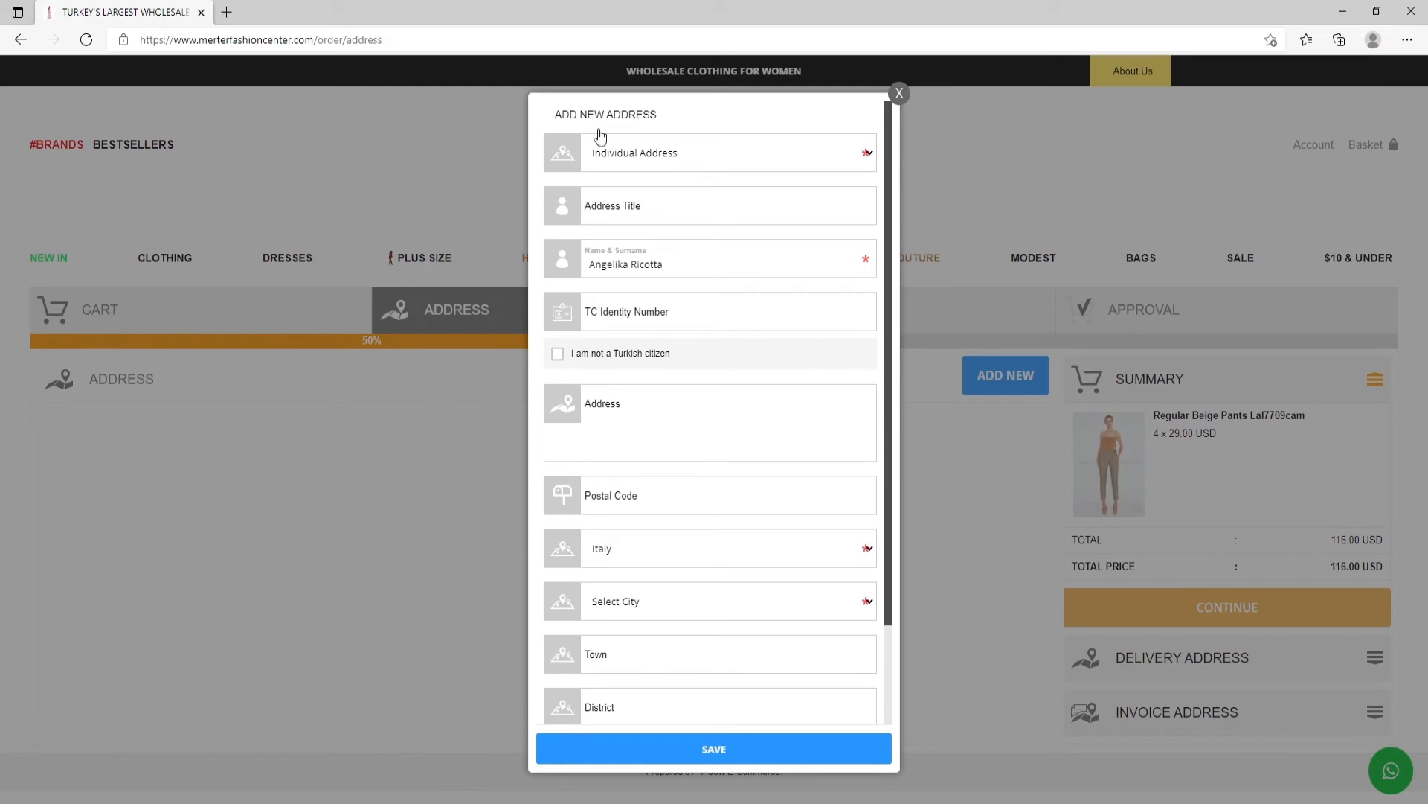
mouse_move(643, 218)
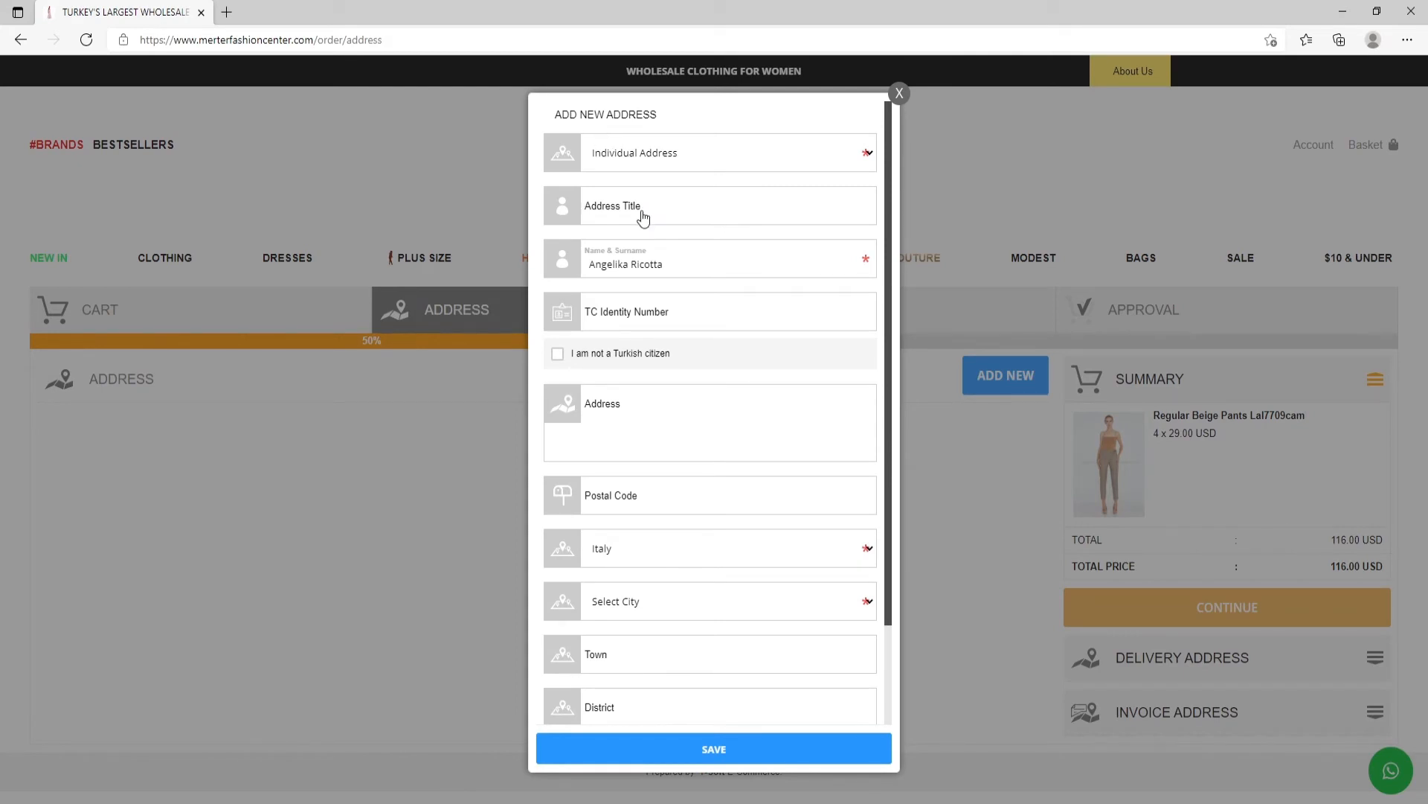
mouse_move(664, 157)
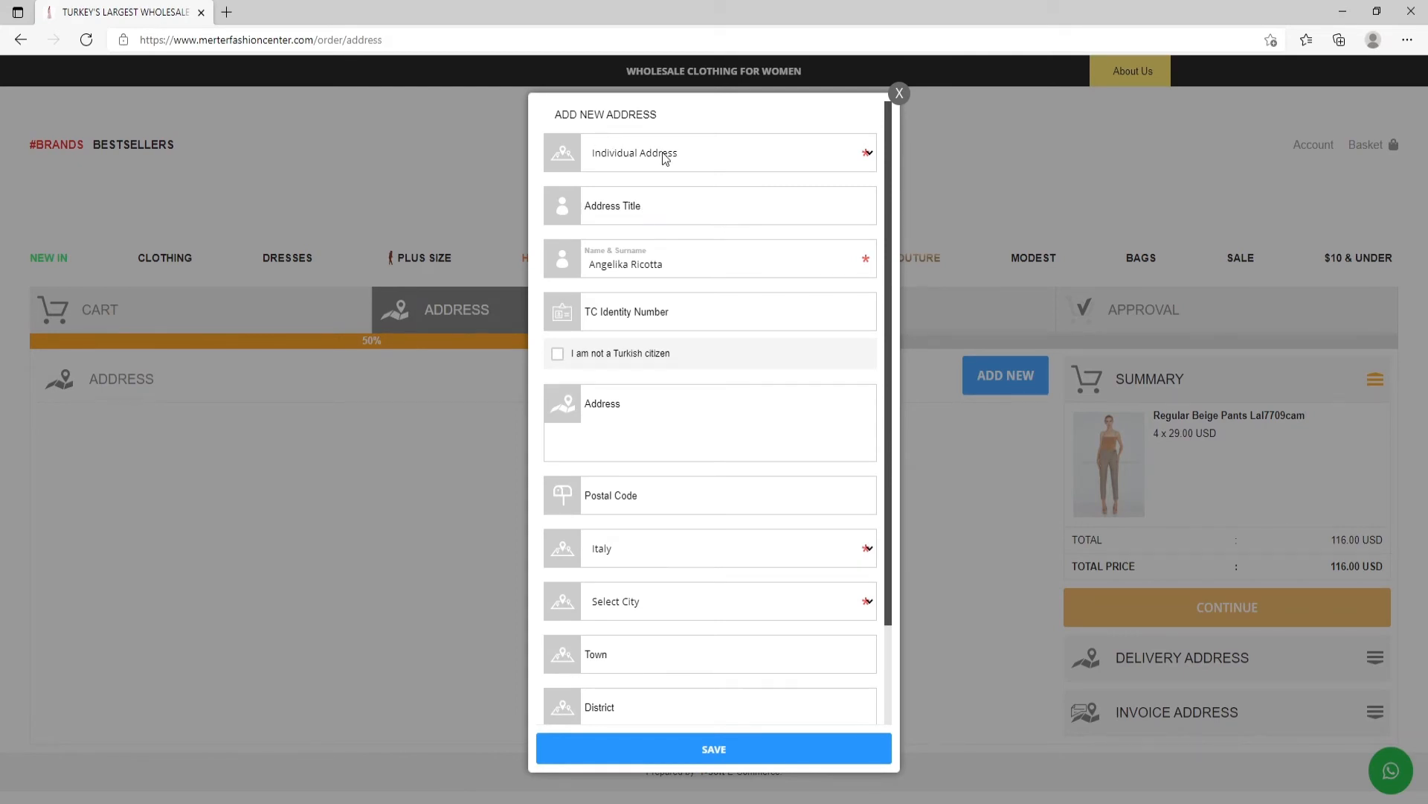
click(713, 152)
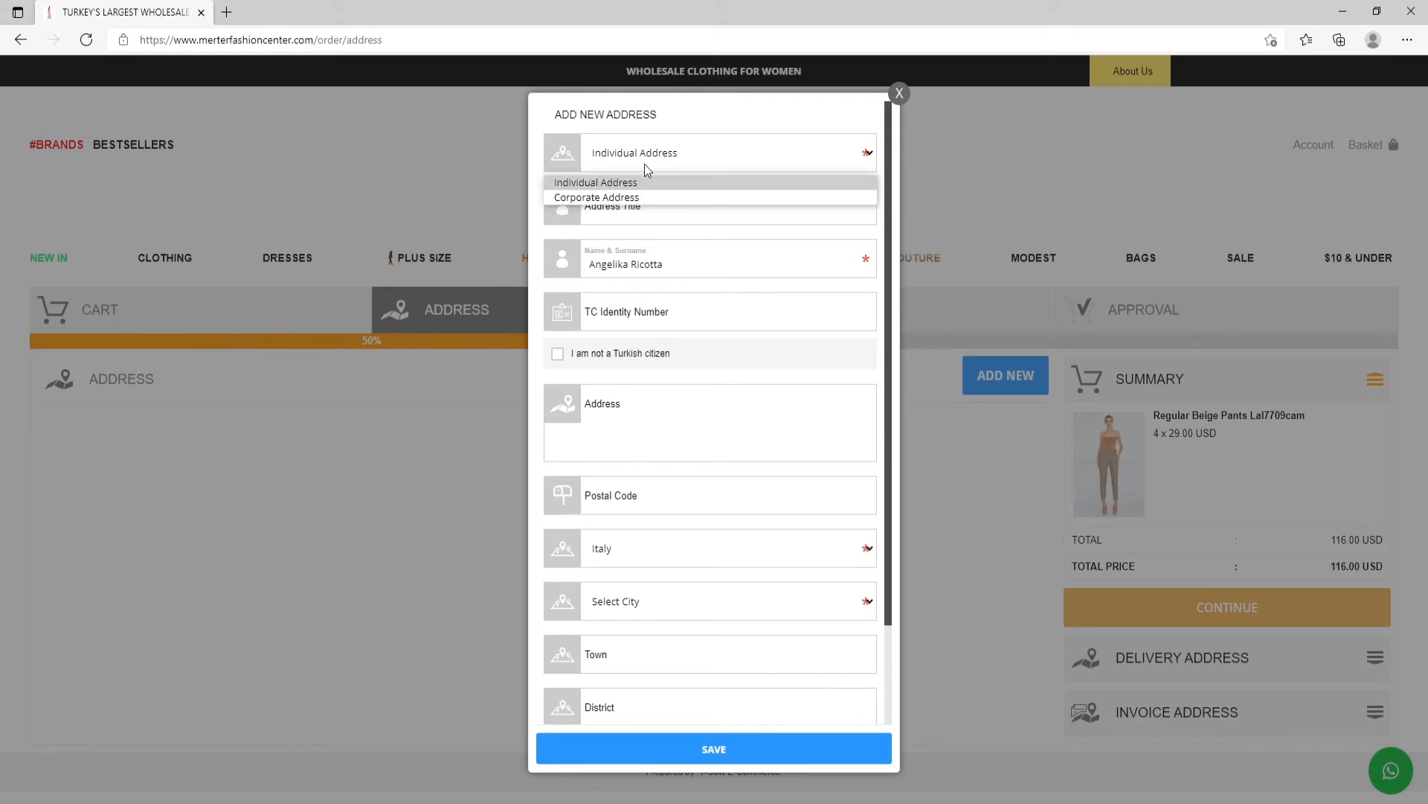
click(593, 183)
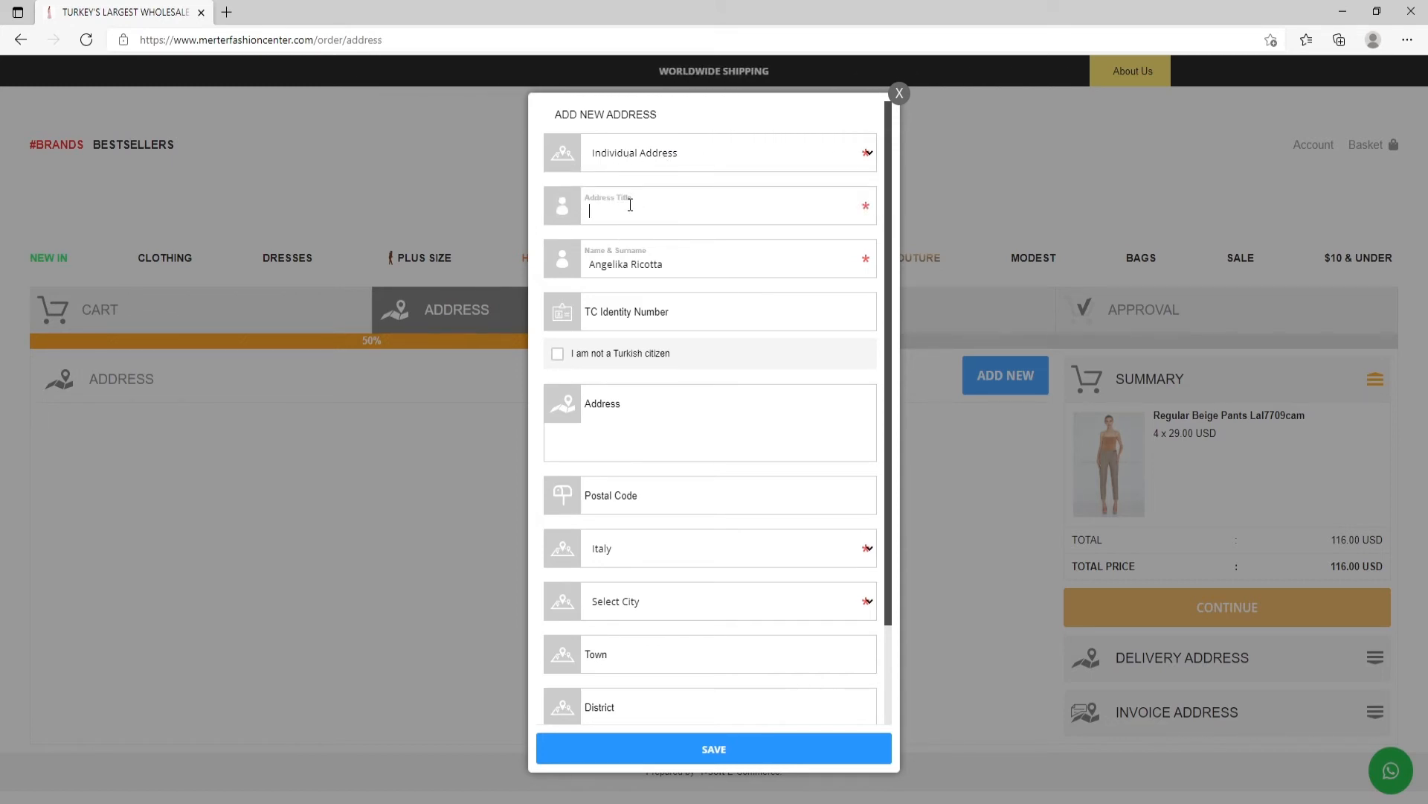
text(Italy)
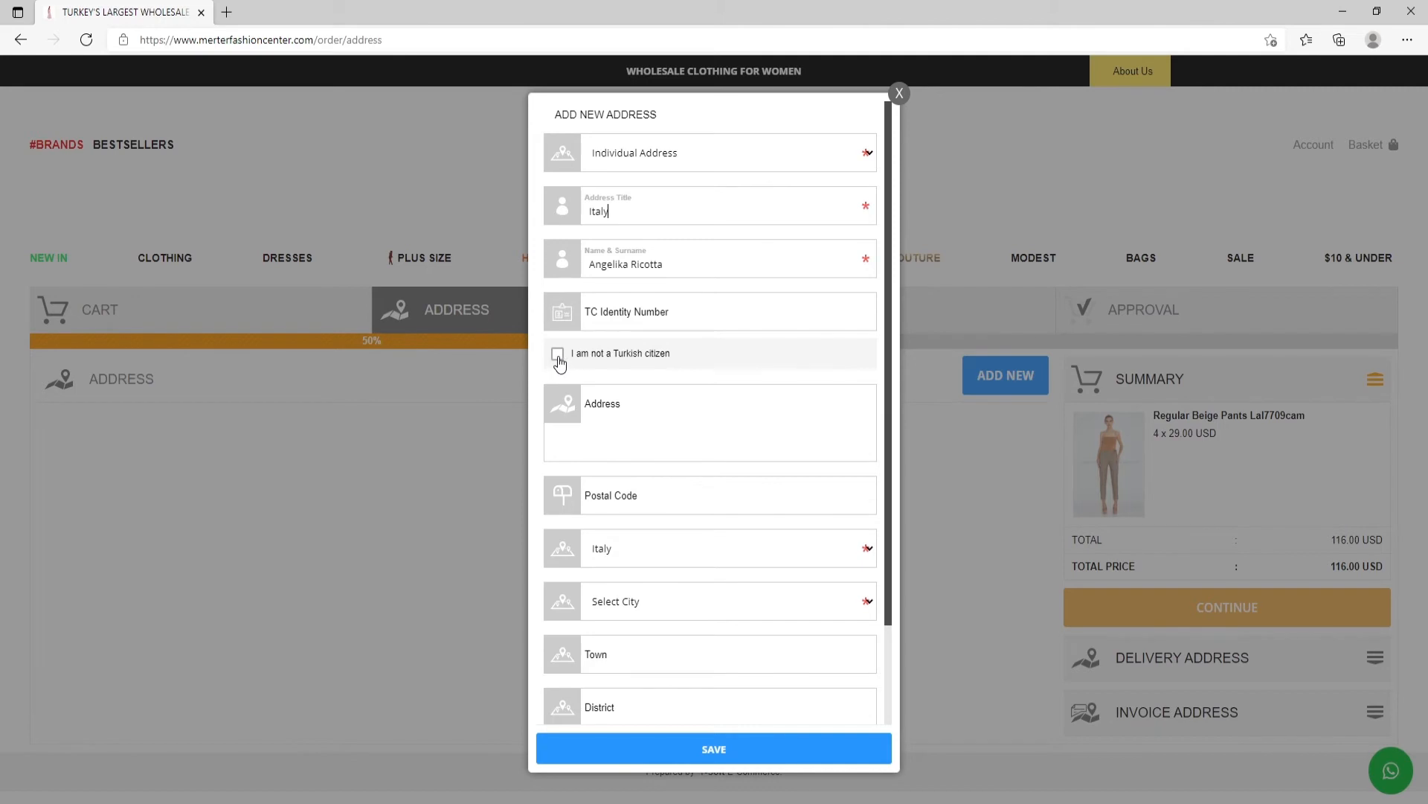
click(556, 353)
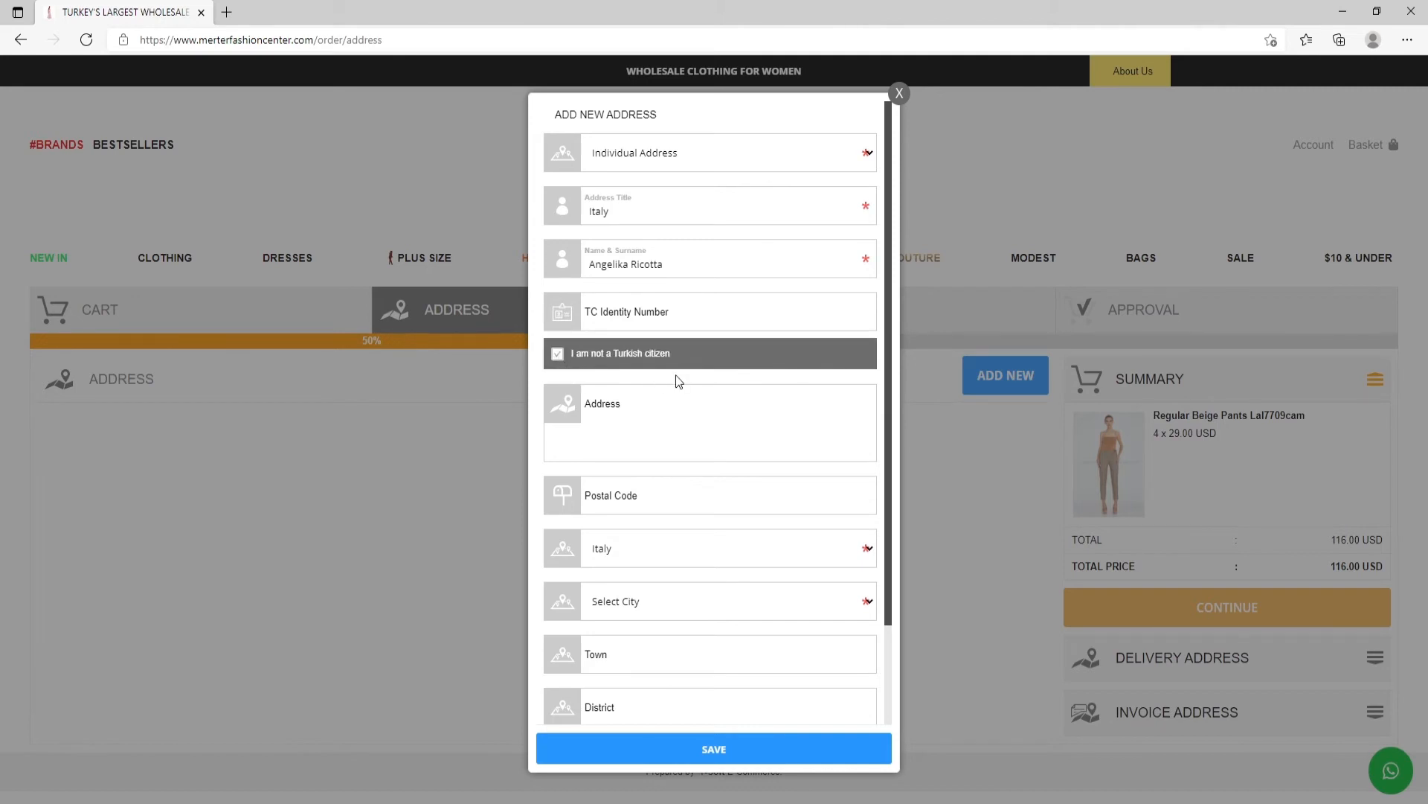
Enter via Roma, postal code 10589, Torino, district Lingotto, and request a separate invoice address.
click(711, 422)
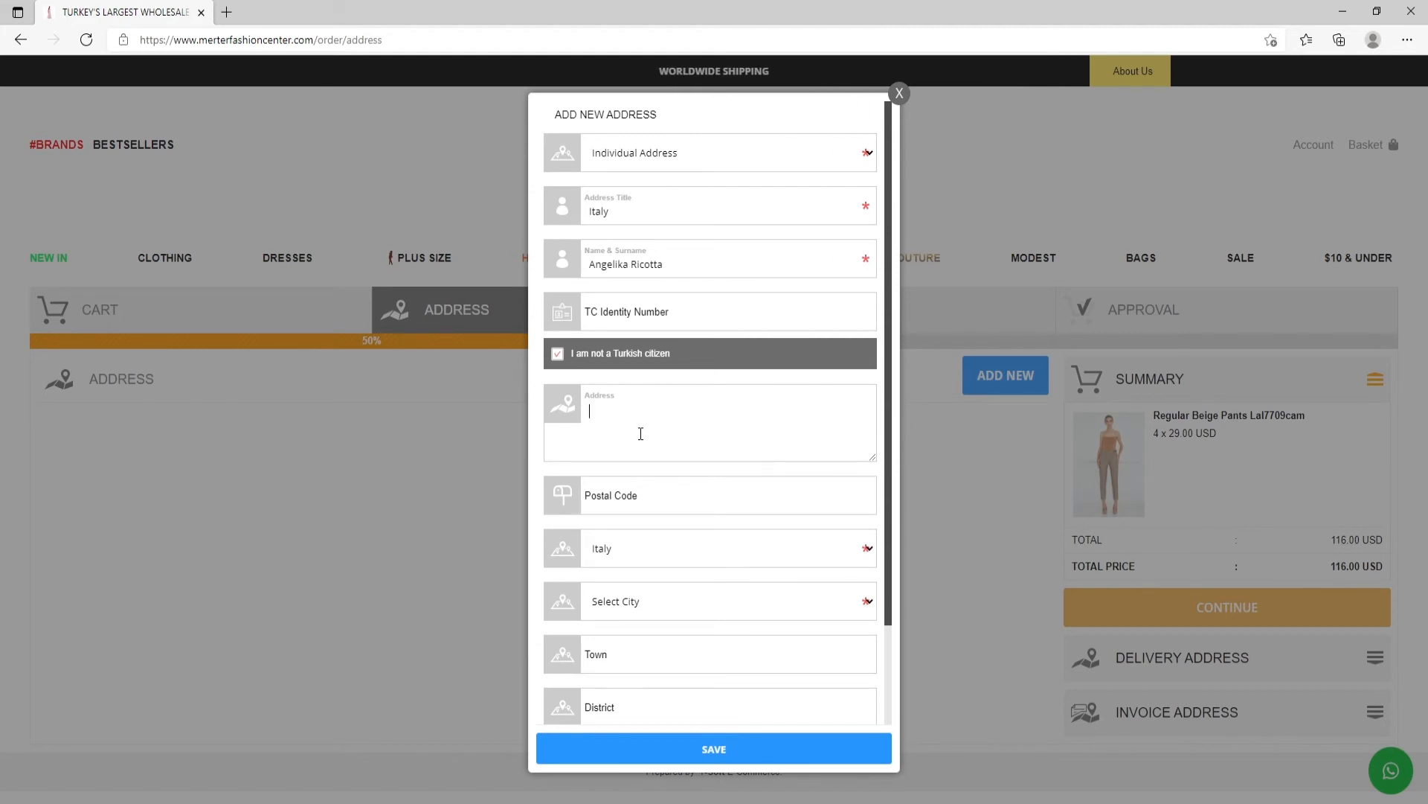
text(Vi)
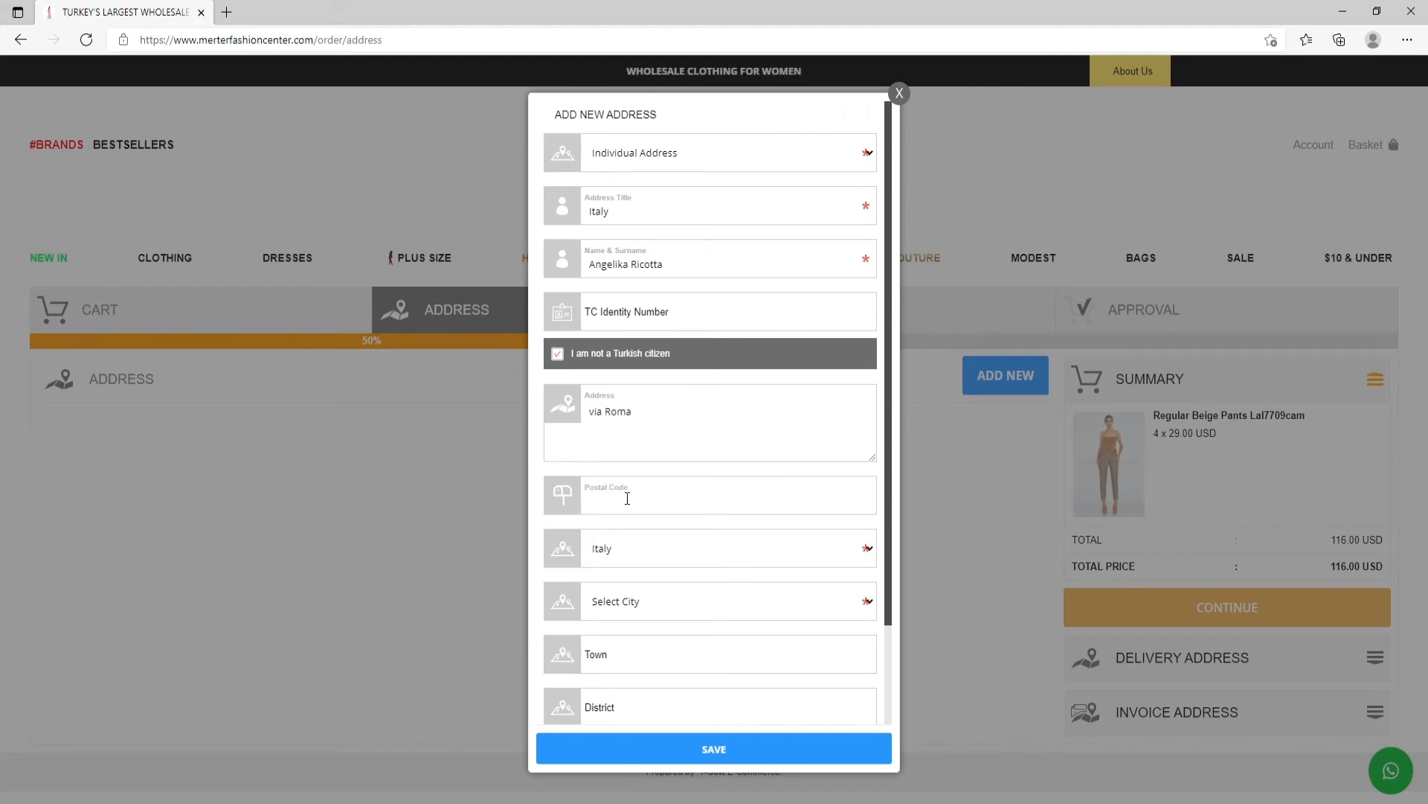
text(10589)
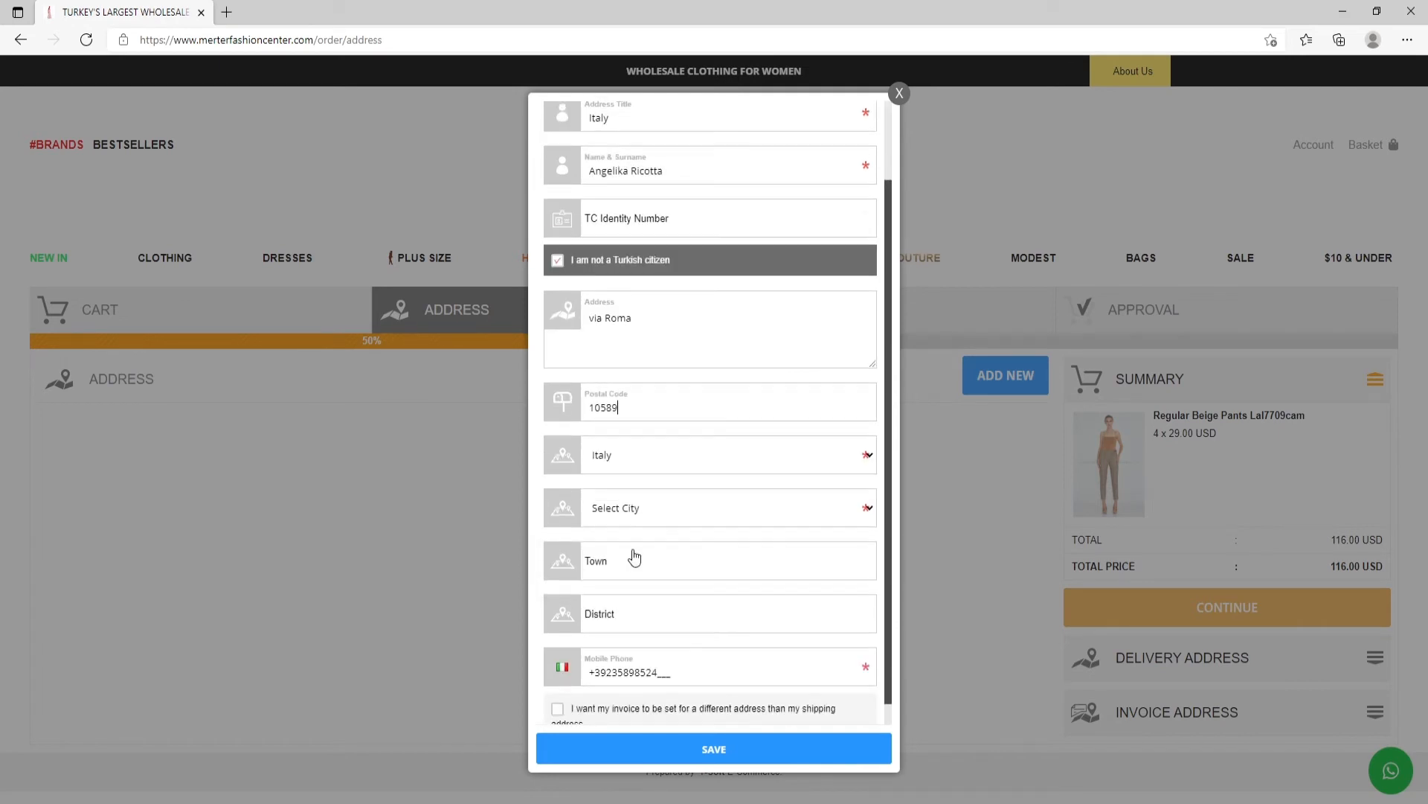
click(709, 508)
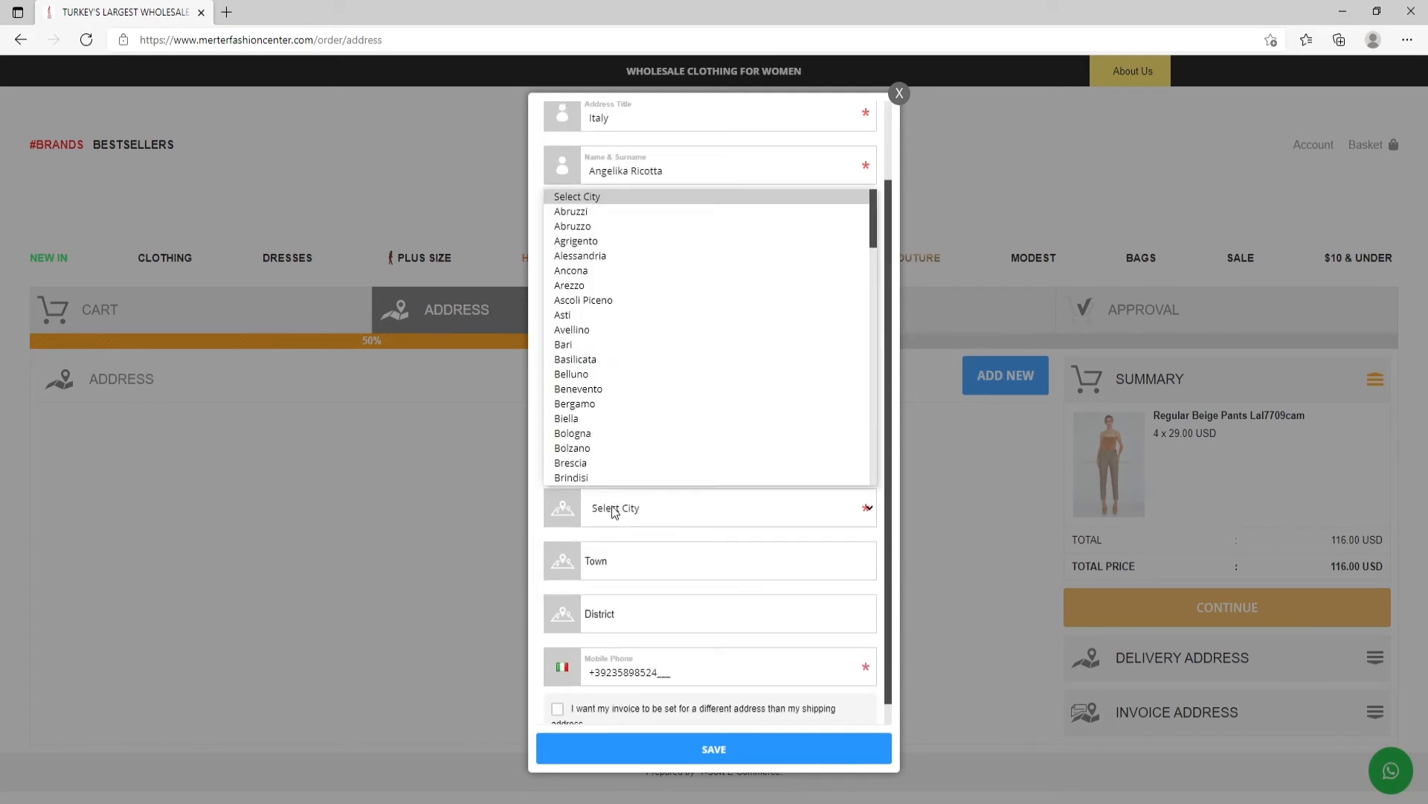
click(607, 507)
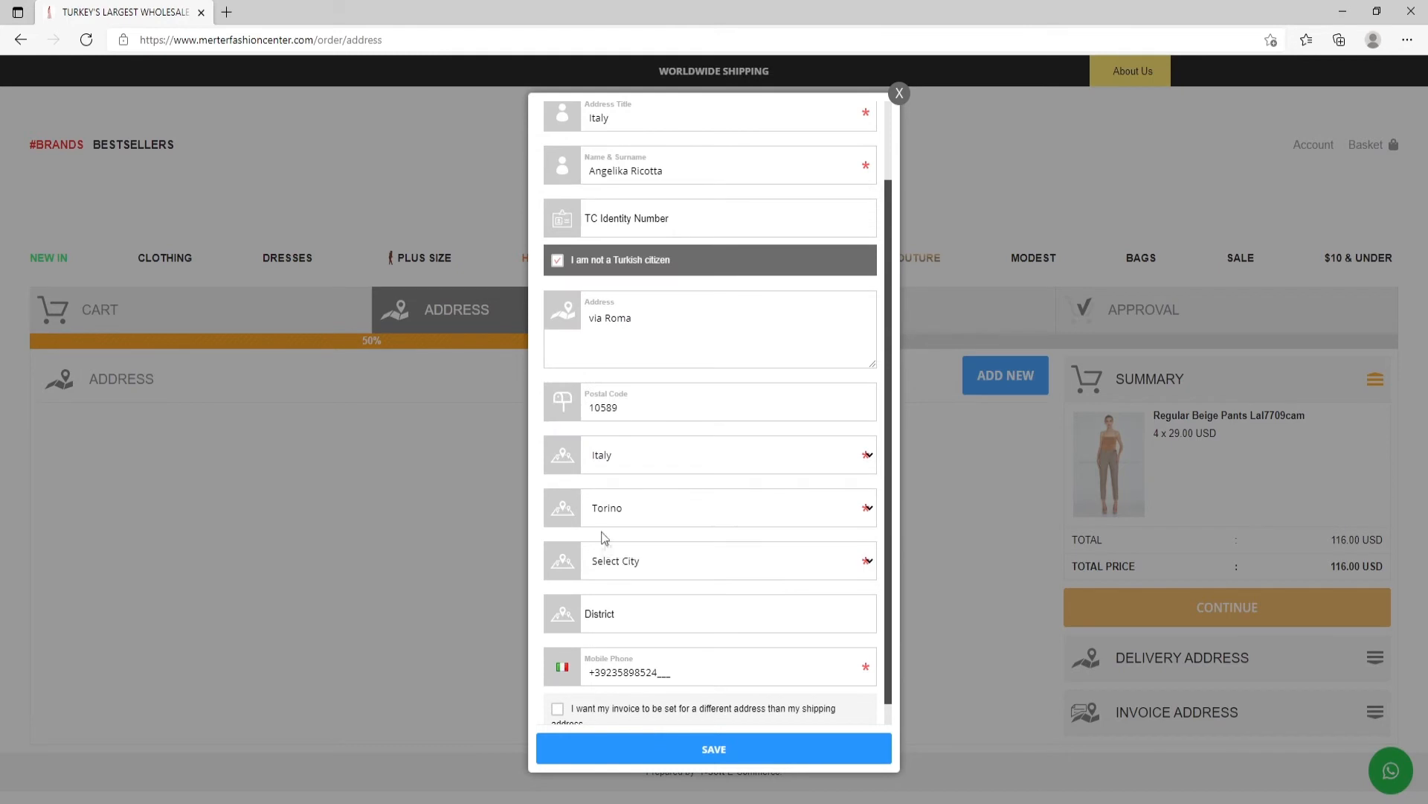
text(Lingotto)
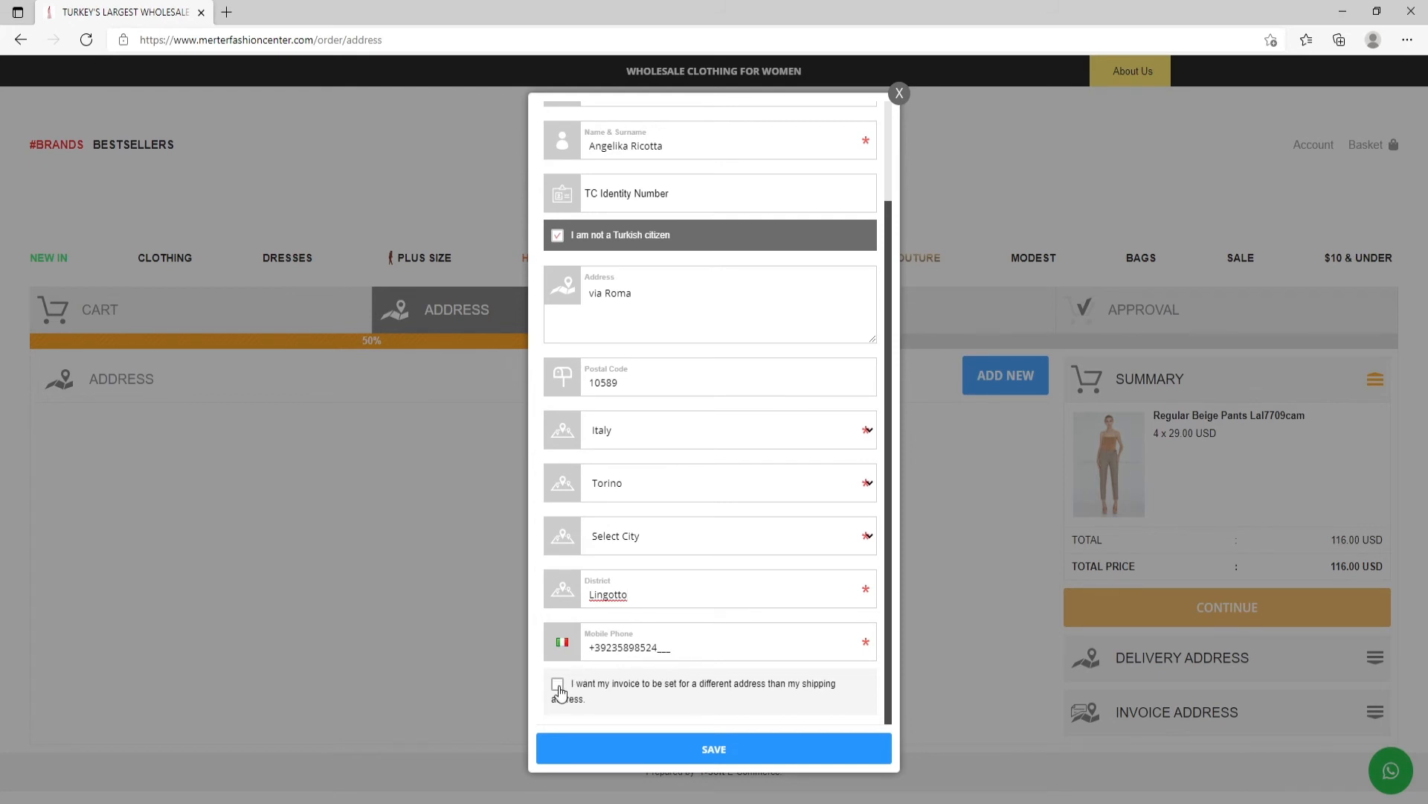
click(557, 685)
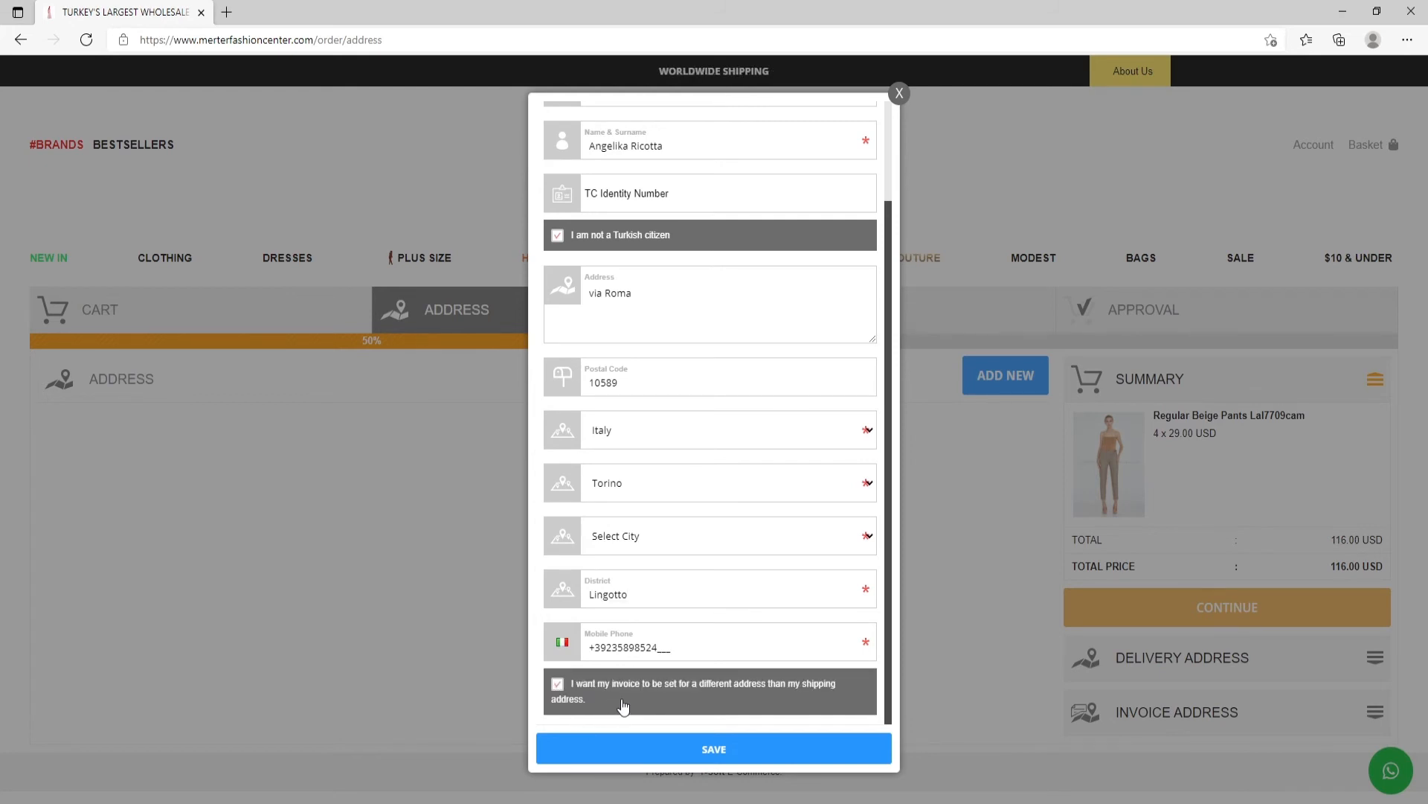
mouse_move(674, 697)
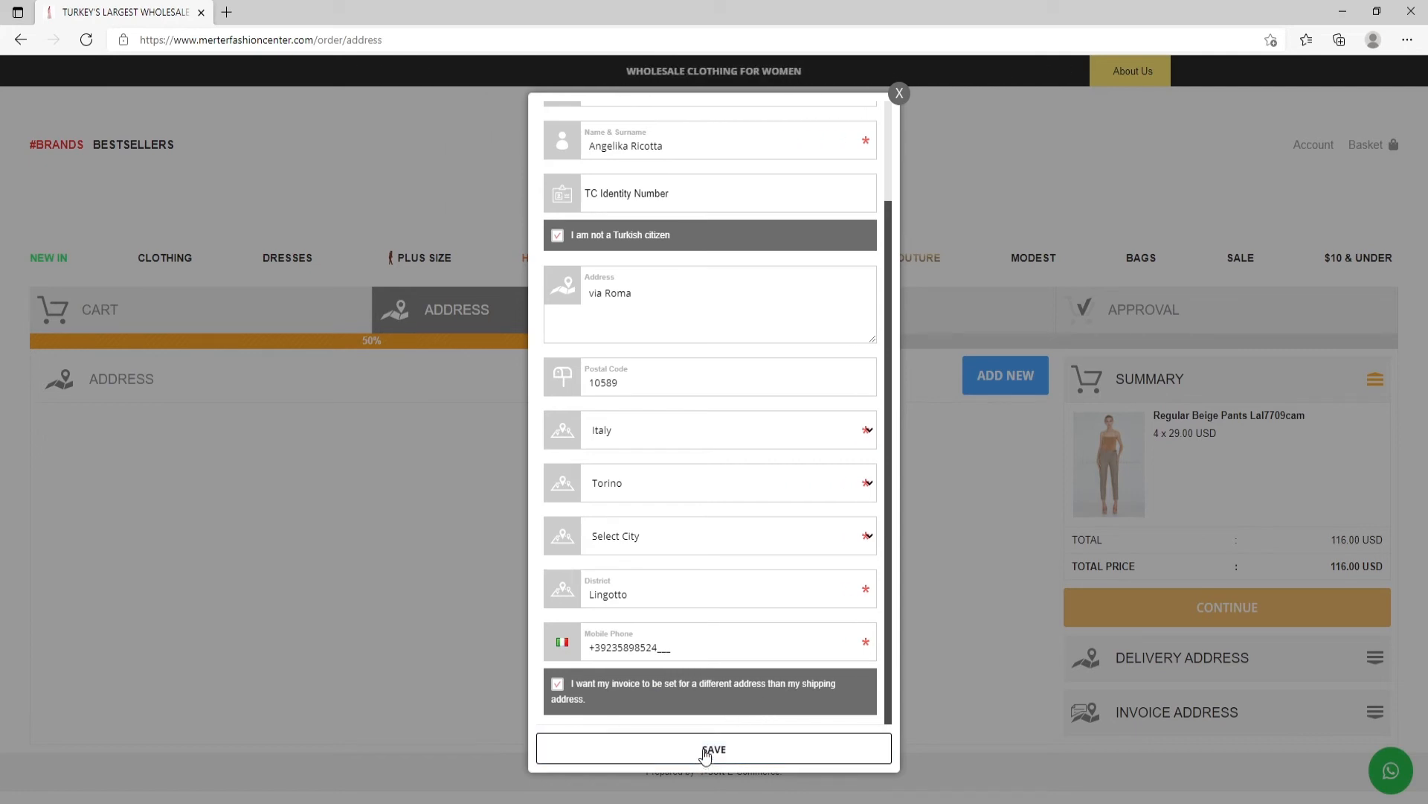
Save the Torino address and close the Add New Address dialog.
click(714, 748)
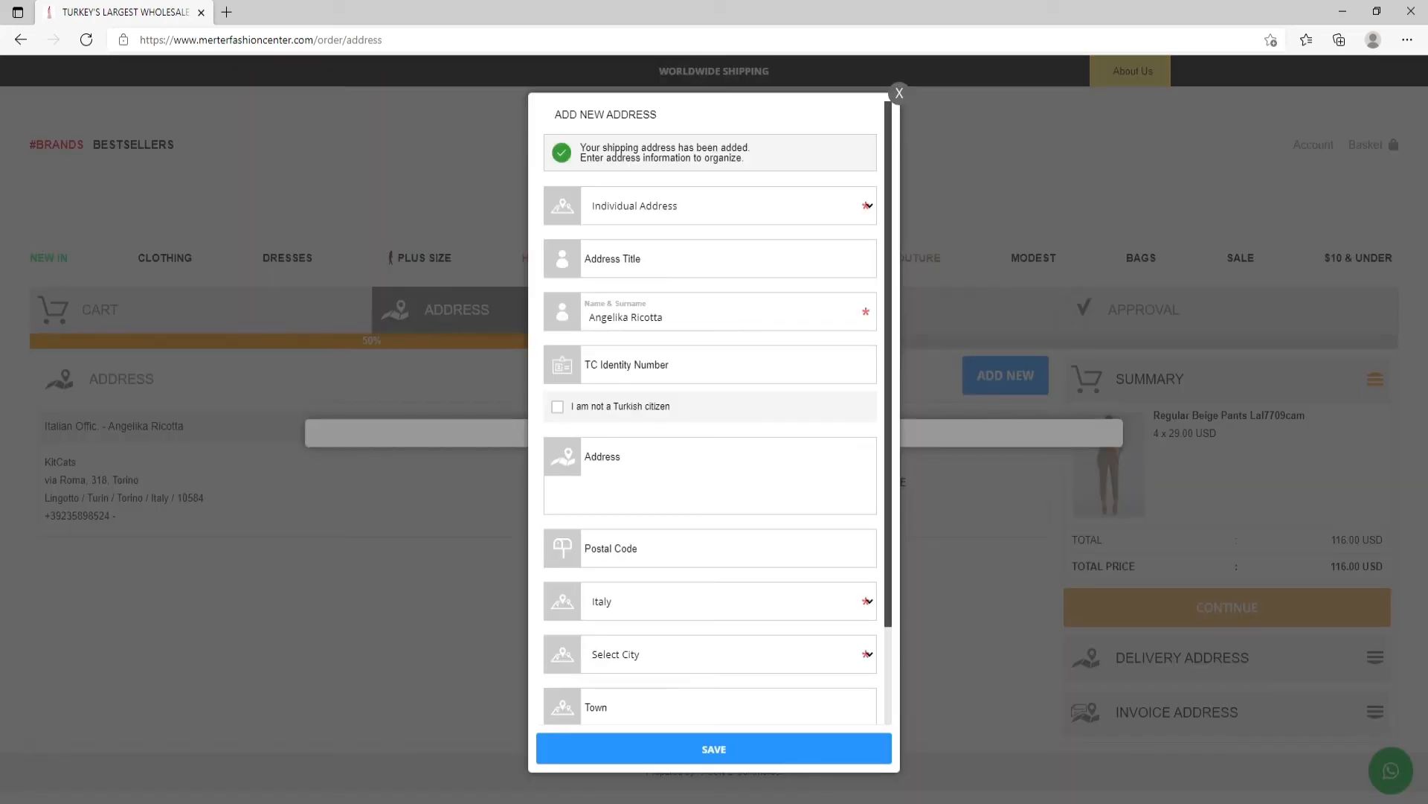
click(898, 92)
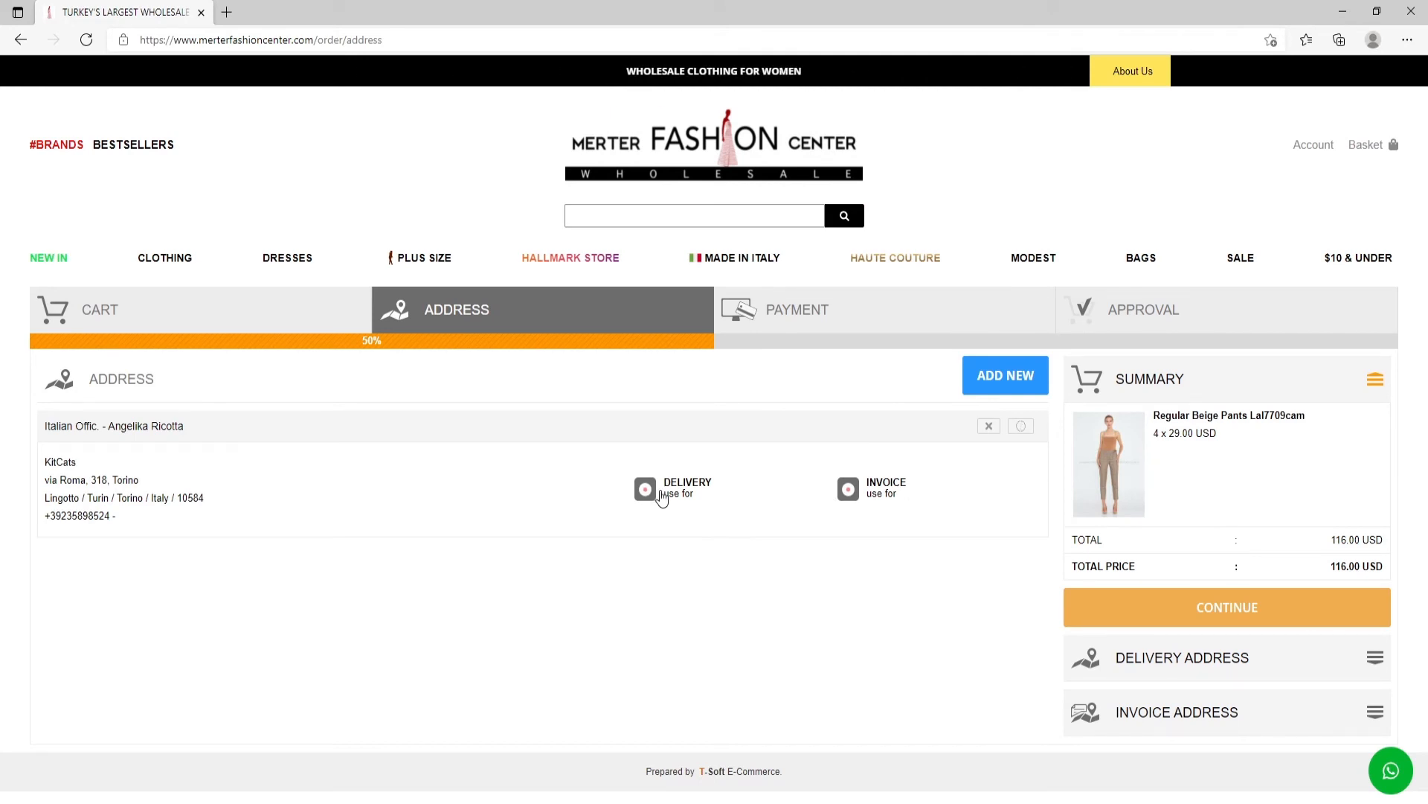
mouse_move(1226, 607)
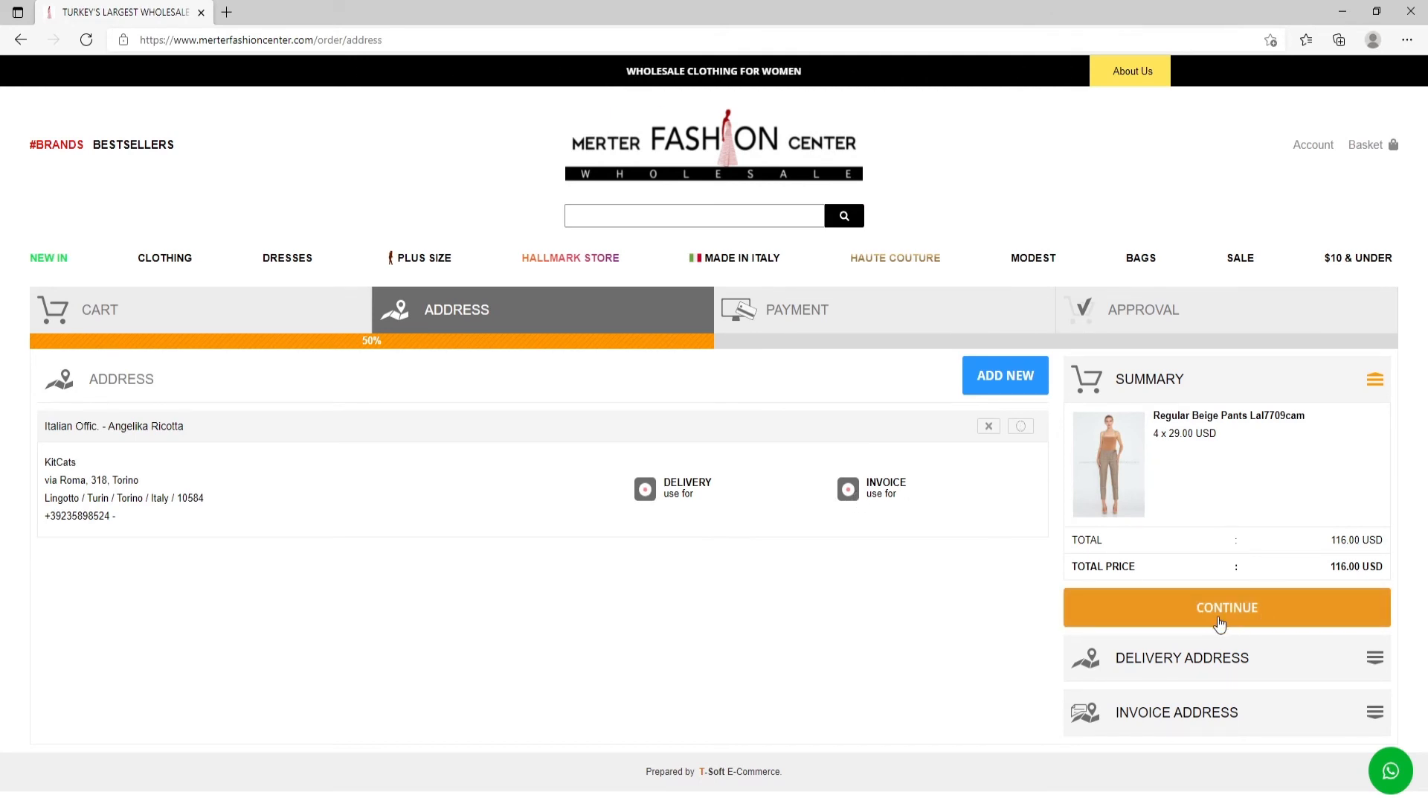
Continue to payment and switch to Western Union money transfer payment.
click(1225, 607)
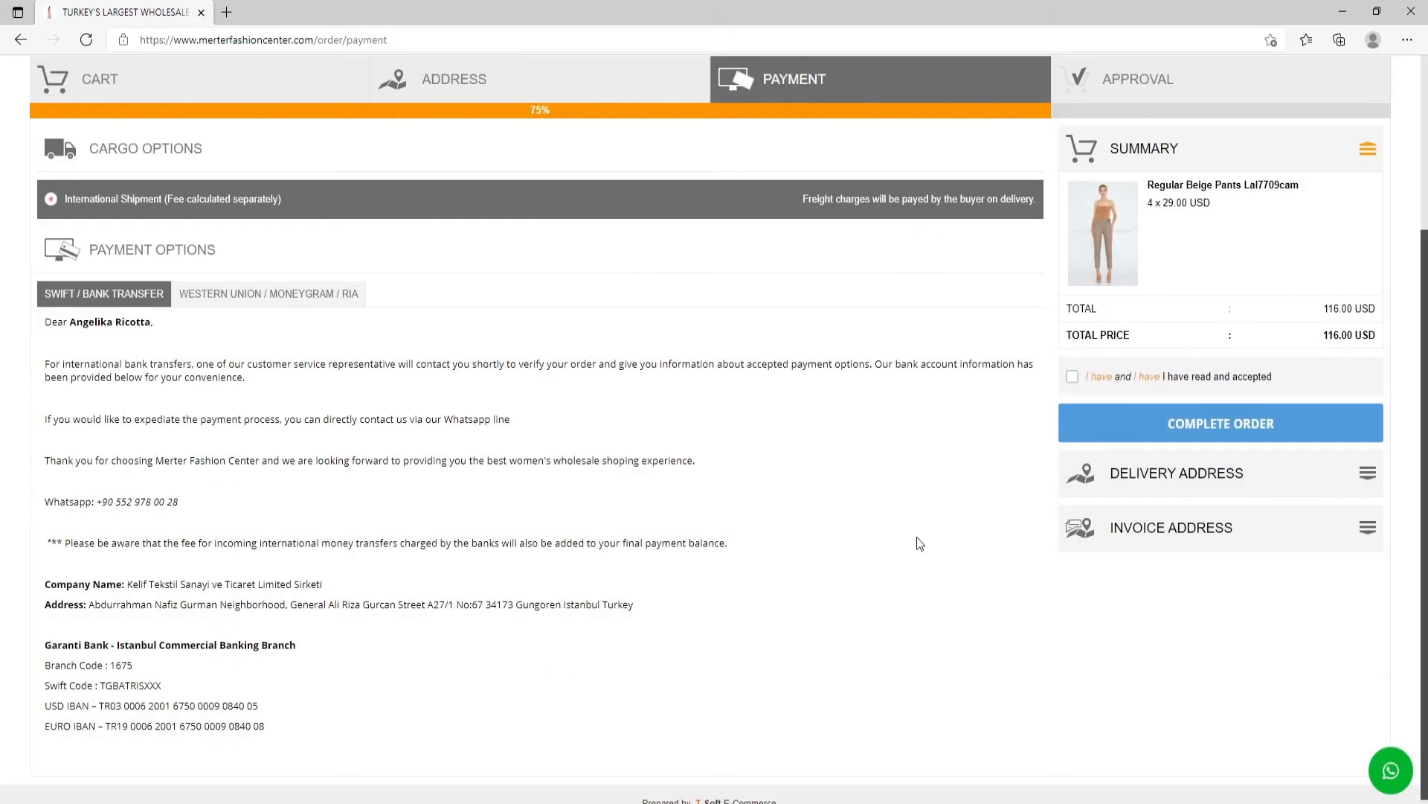
scroll(down, 3)
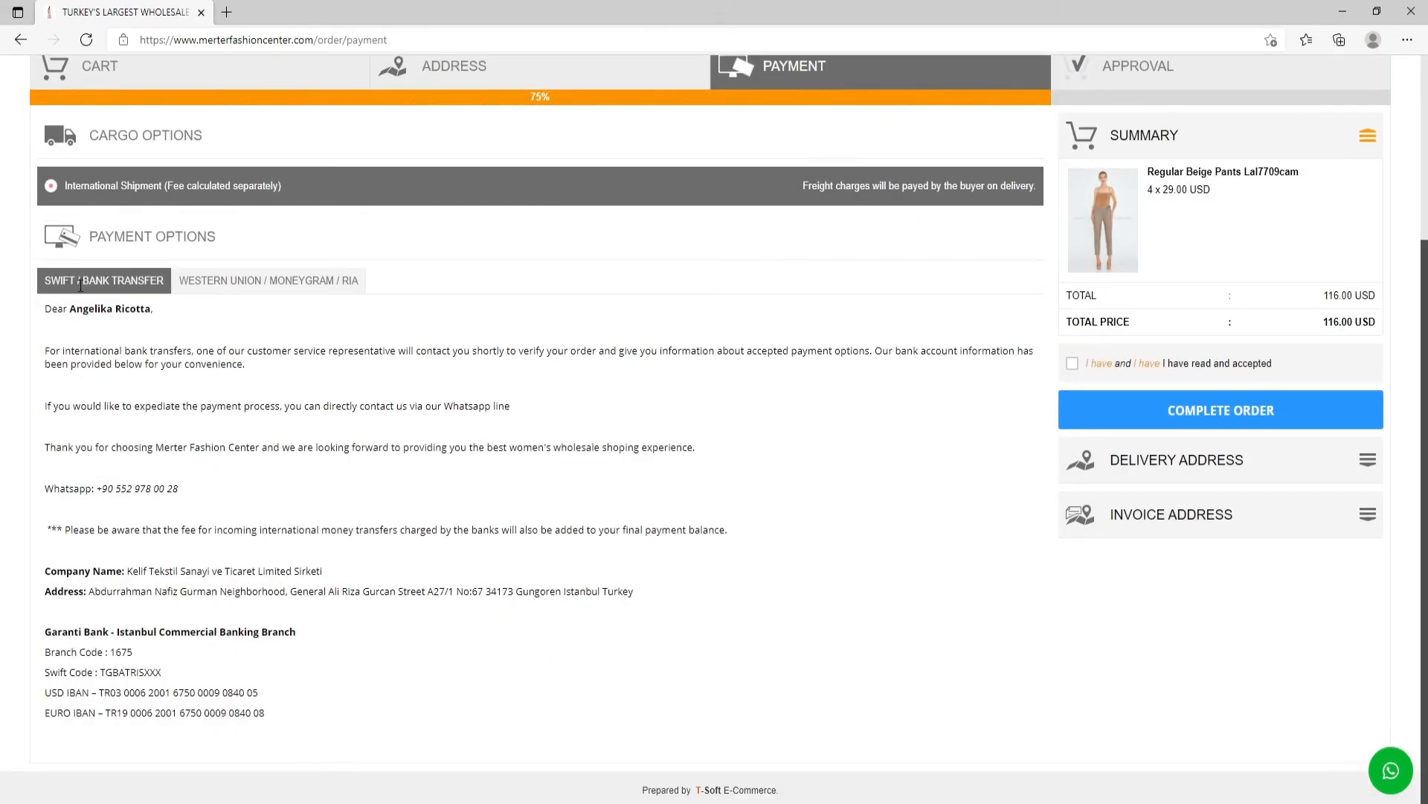
drag(45, 651, 244, 693)
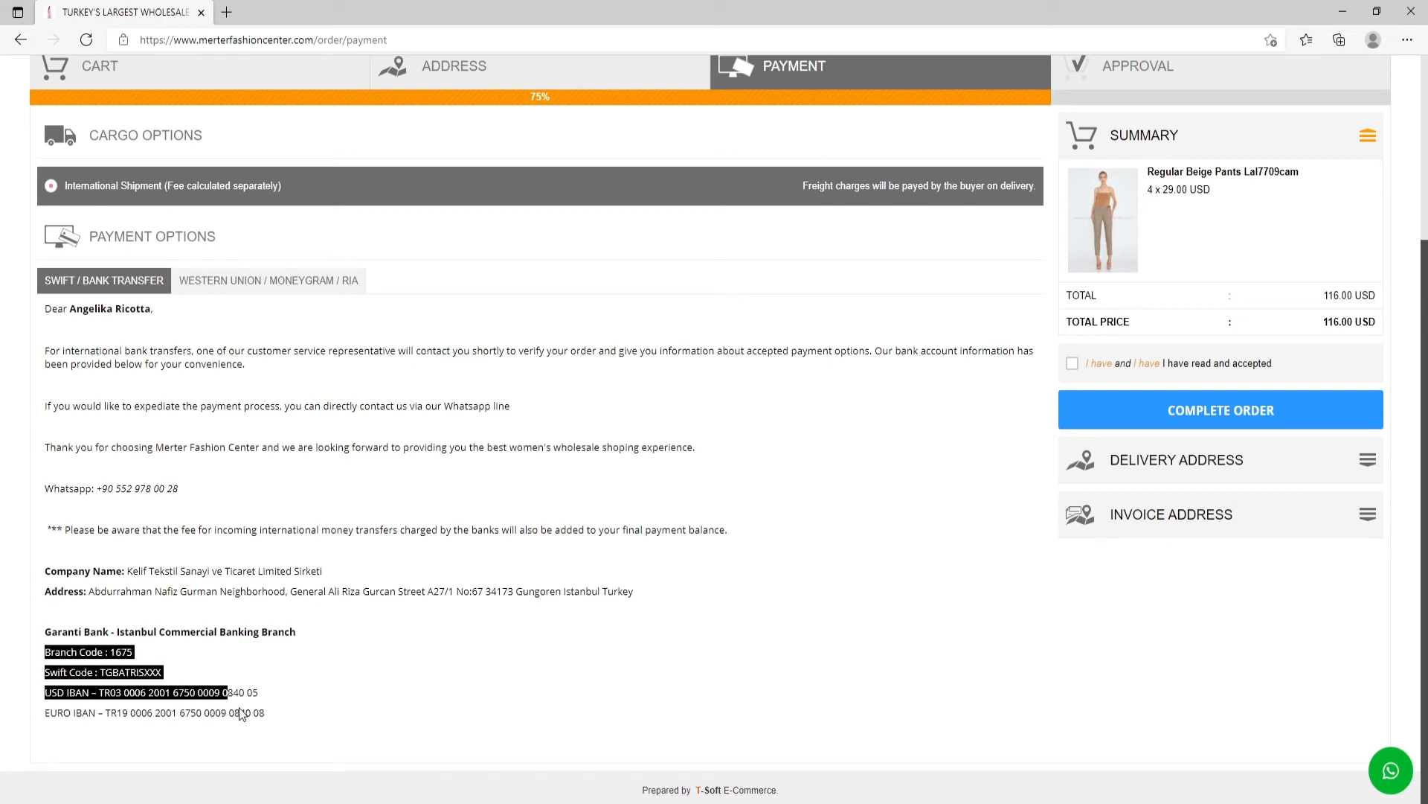
click(268, 280)
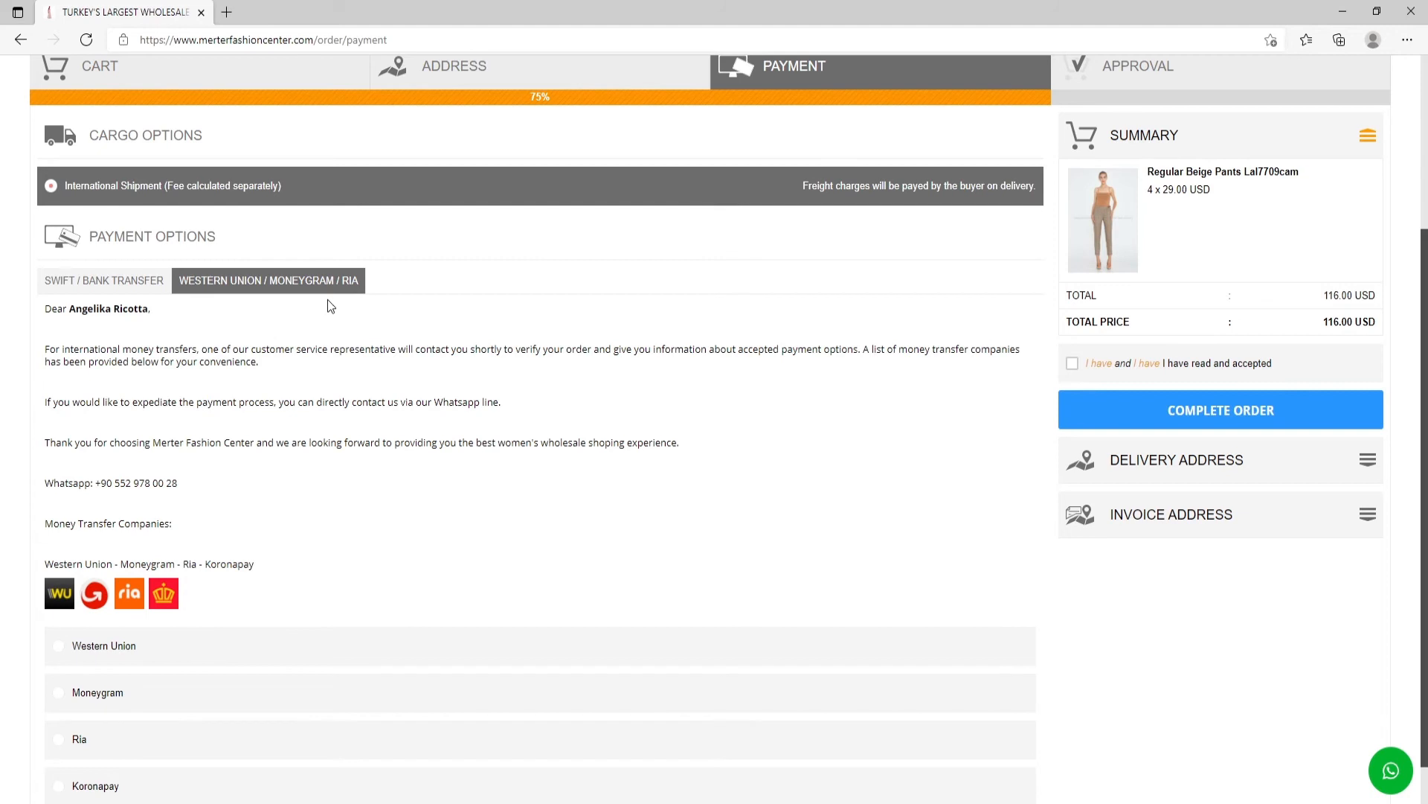
scroll(down, 3)
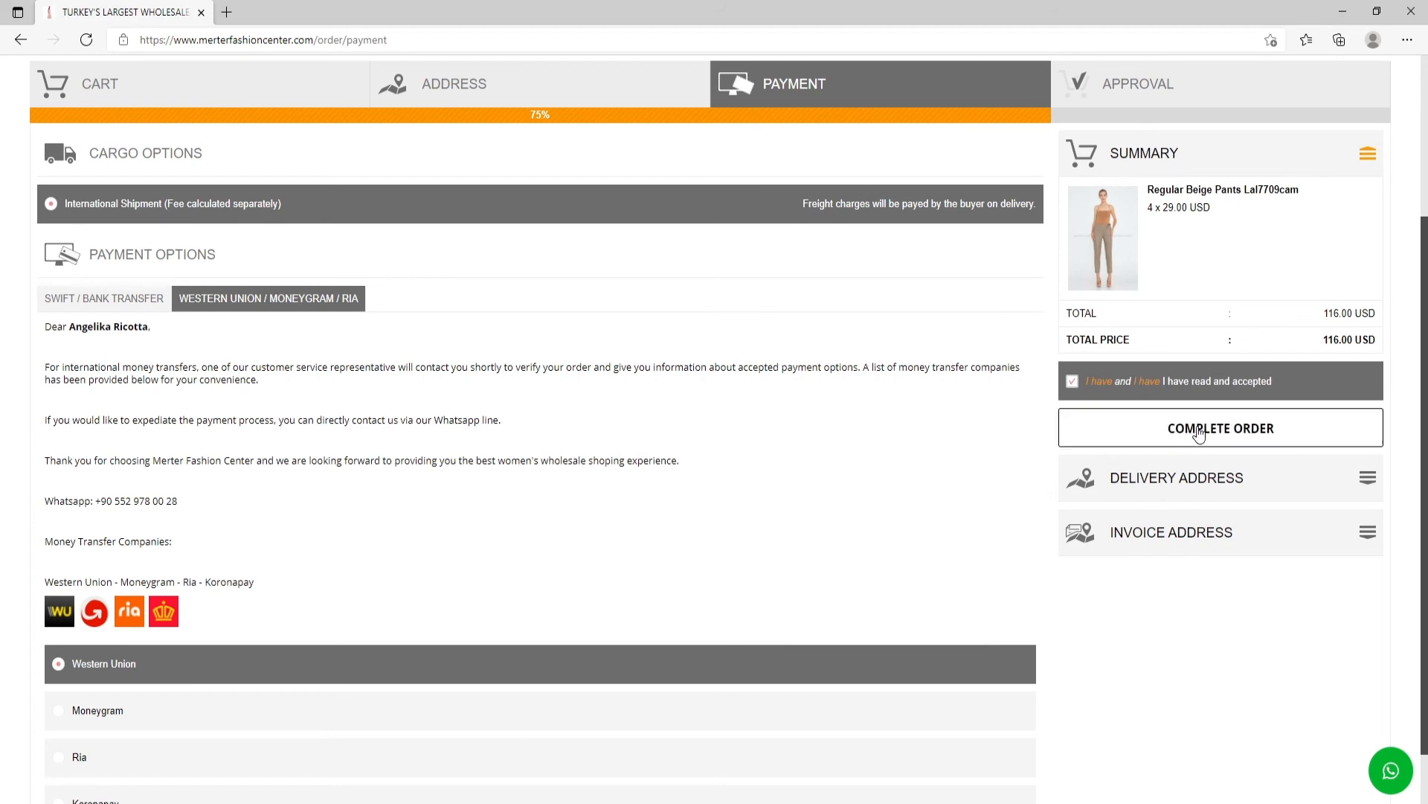
click(1220, 427)
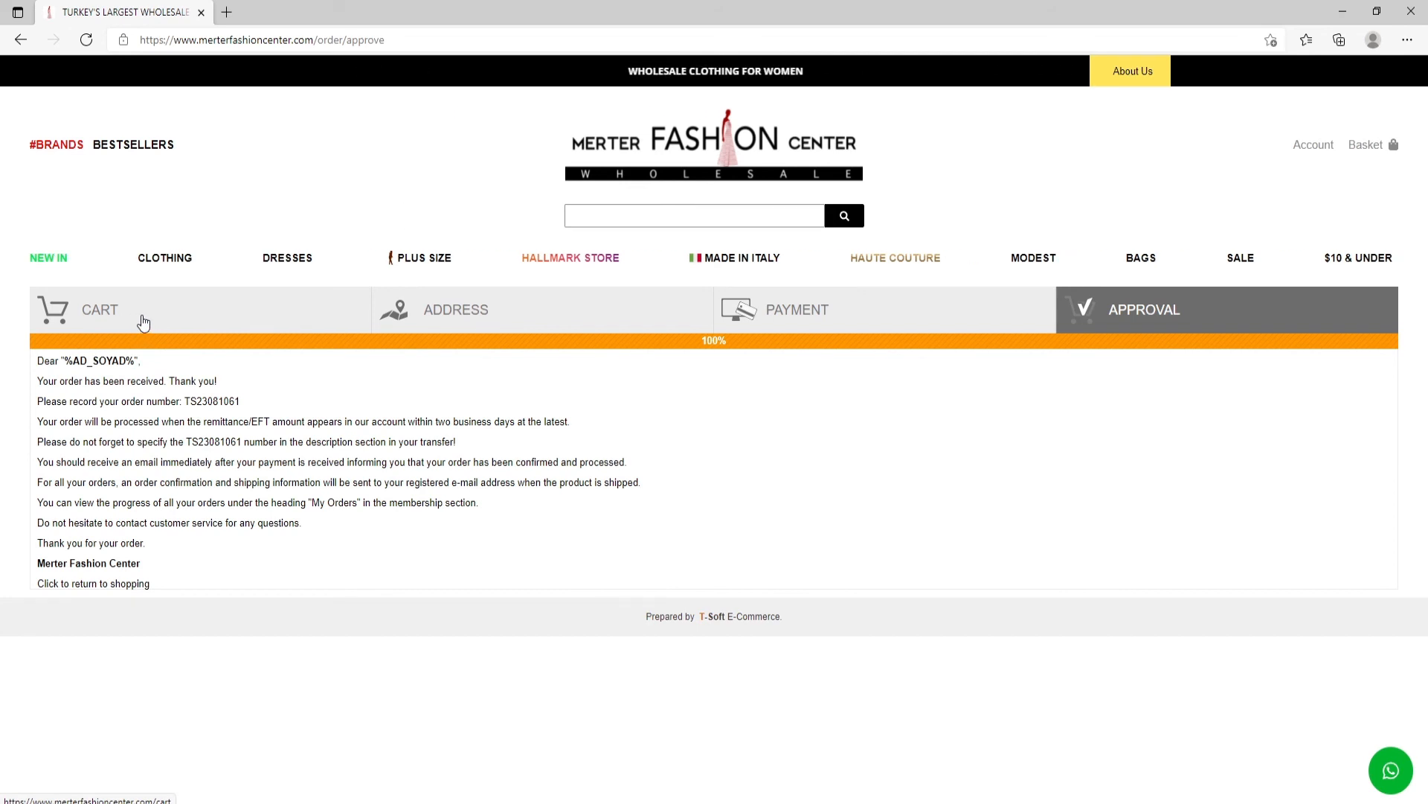
double_click(210, 401)
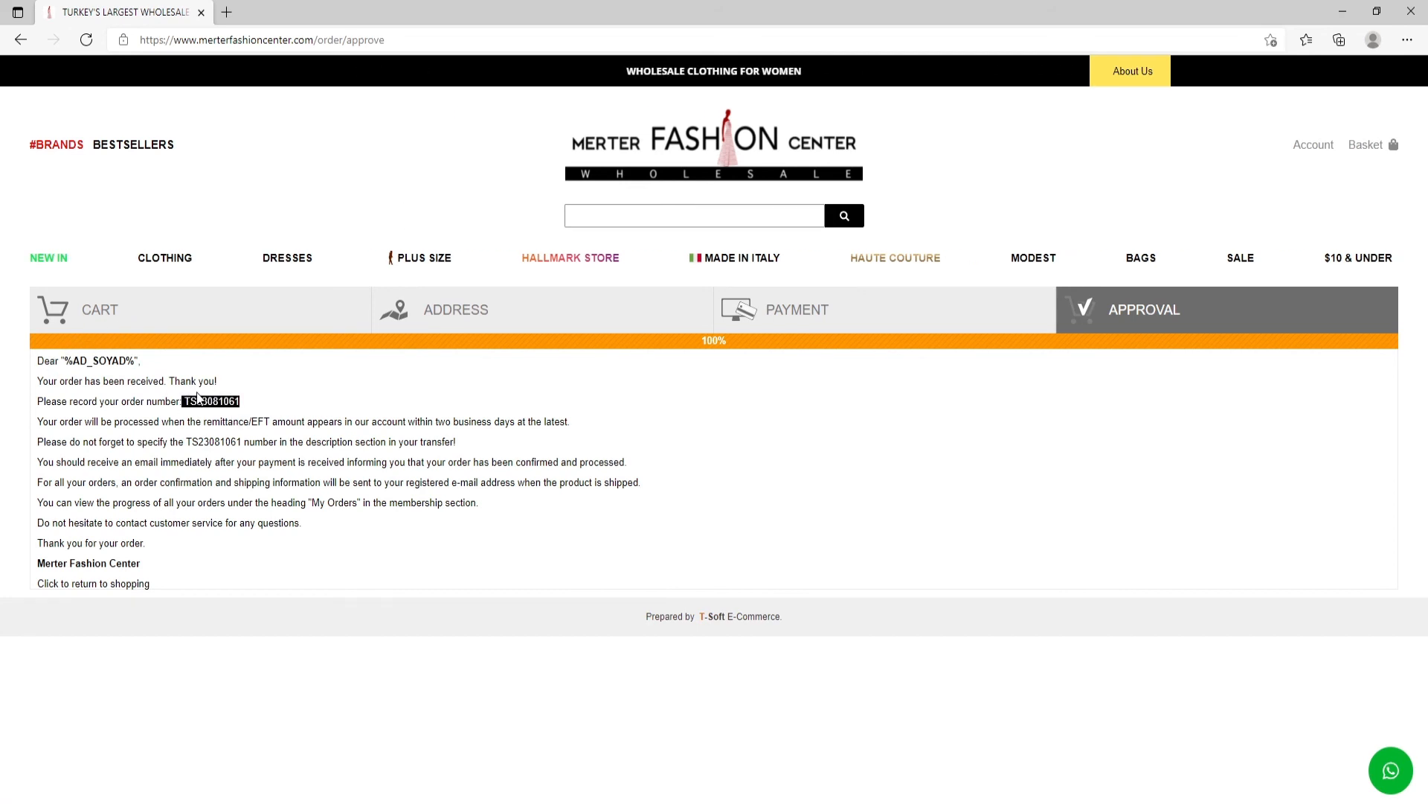
click(1312, 143)
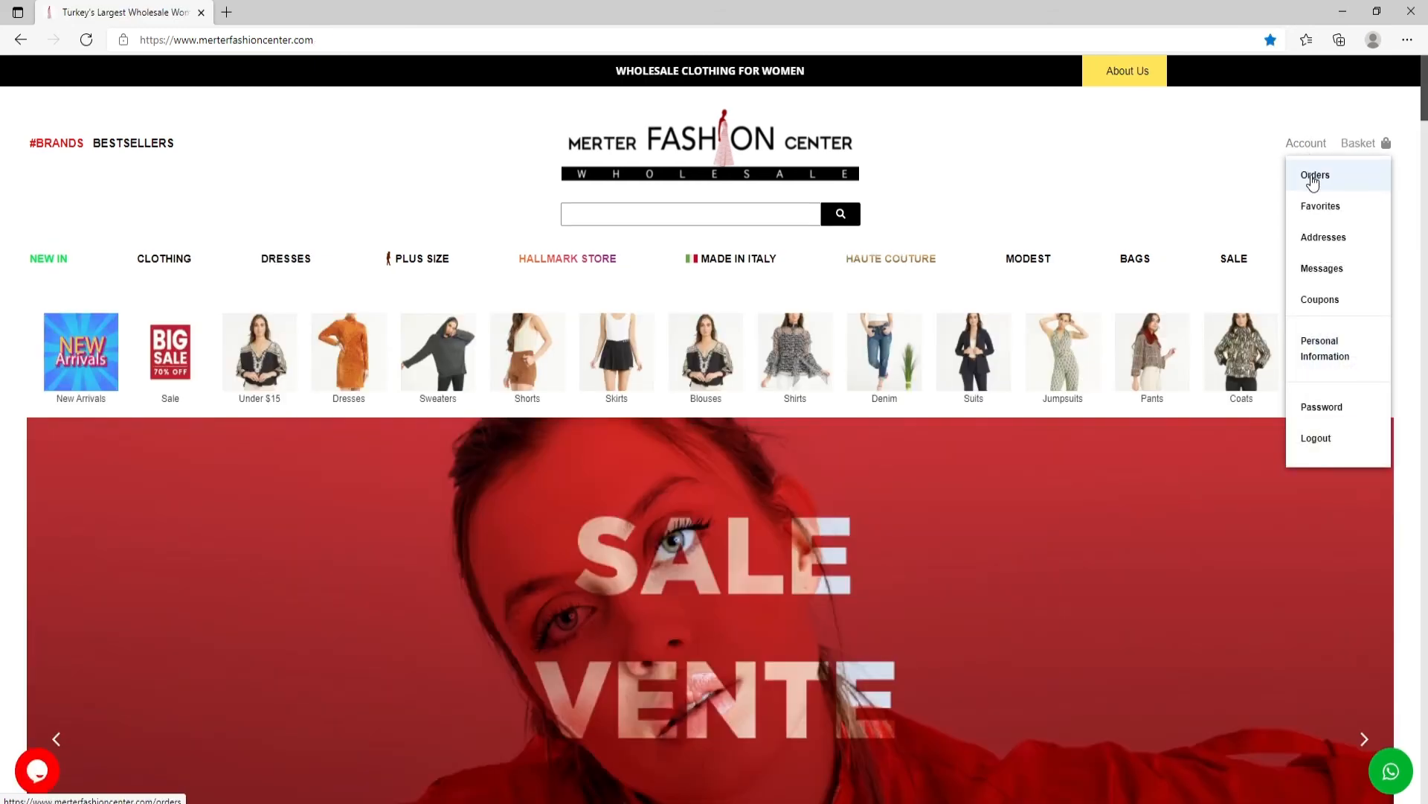
click(1314, 175)
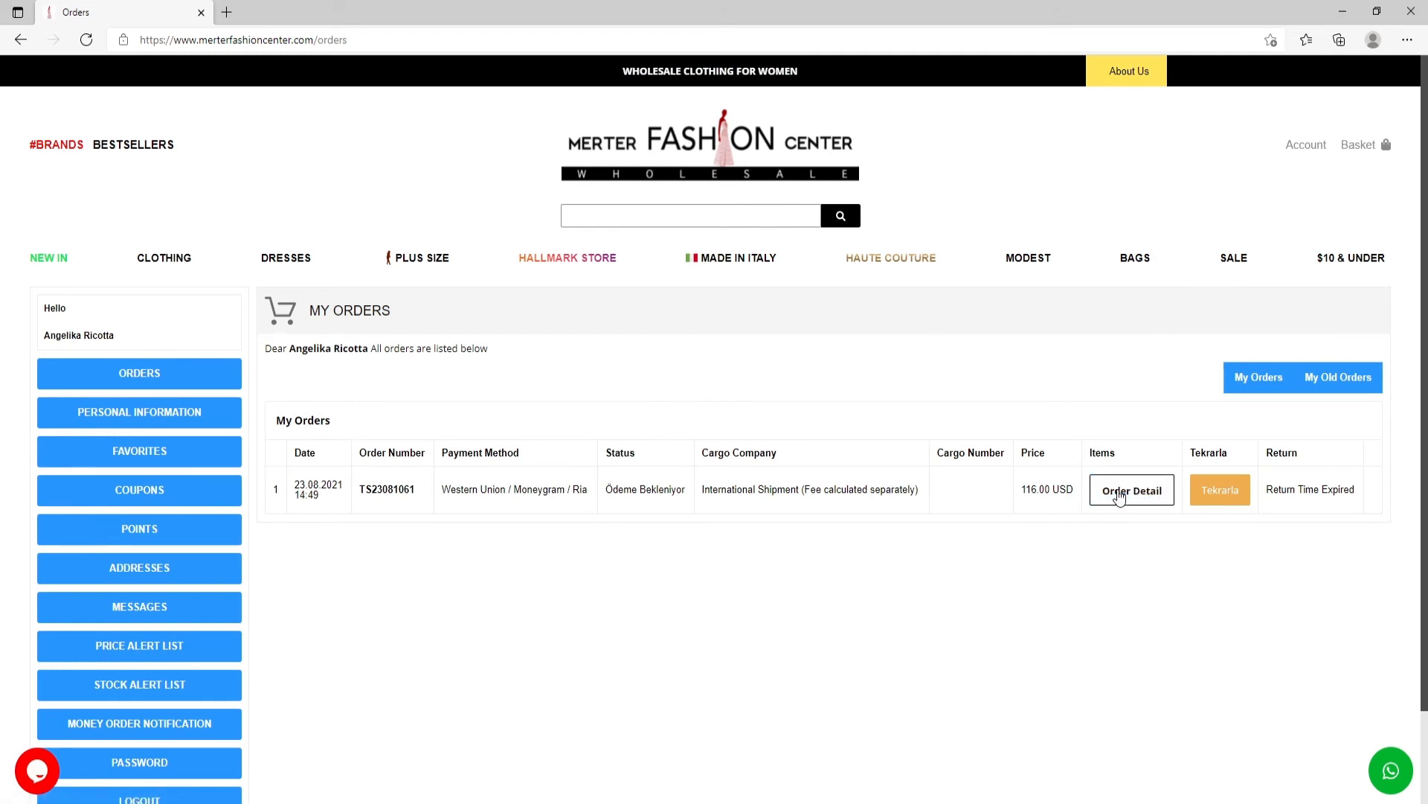
click(709, 143)
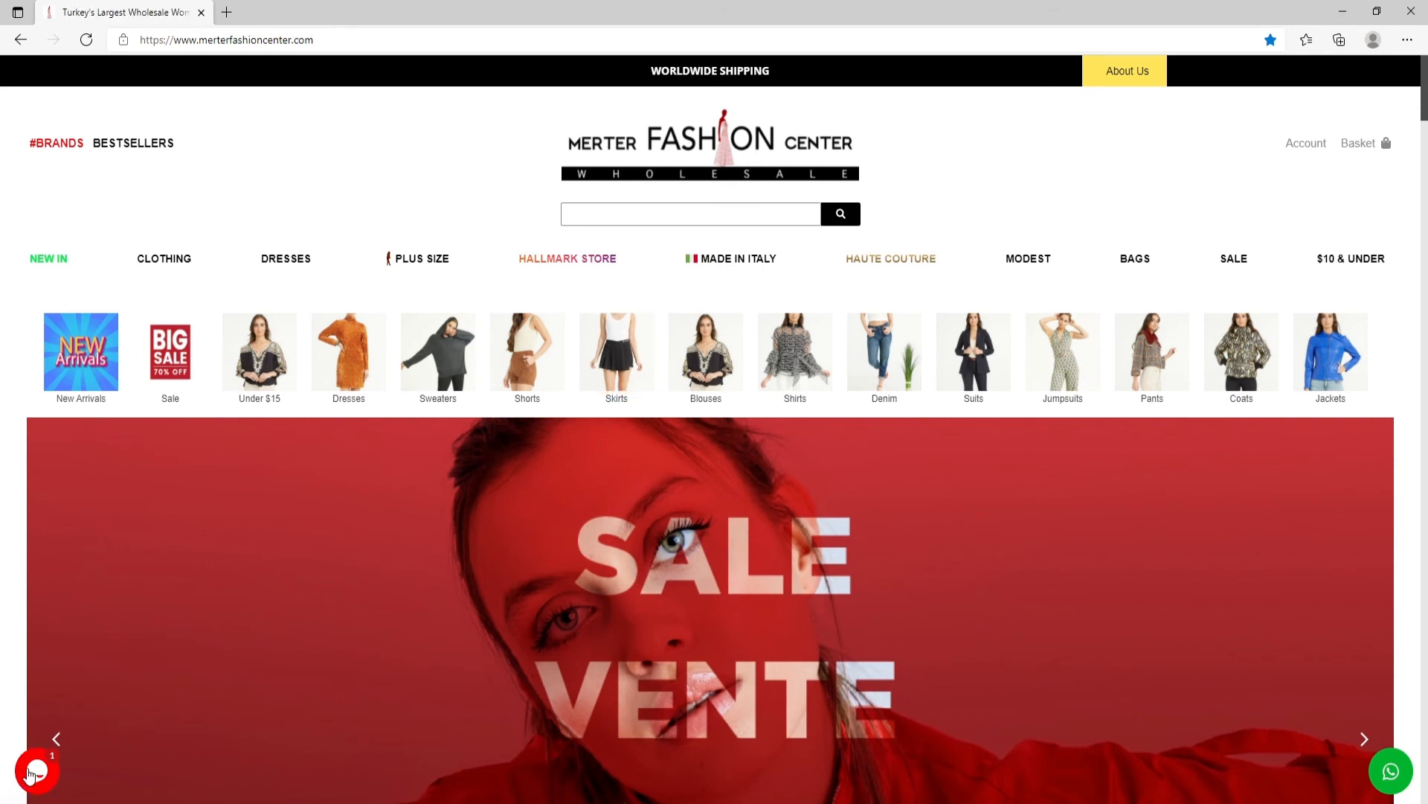
click(36, 770)
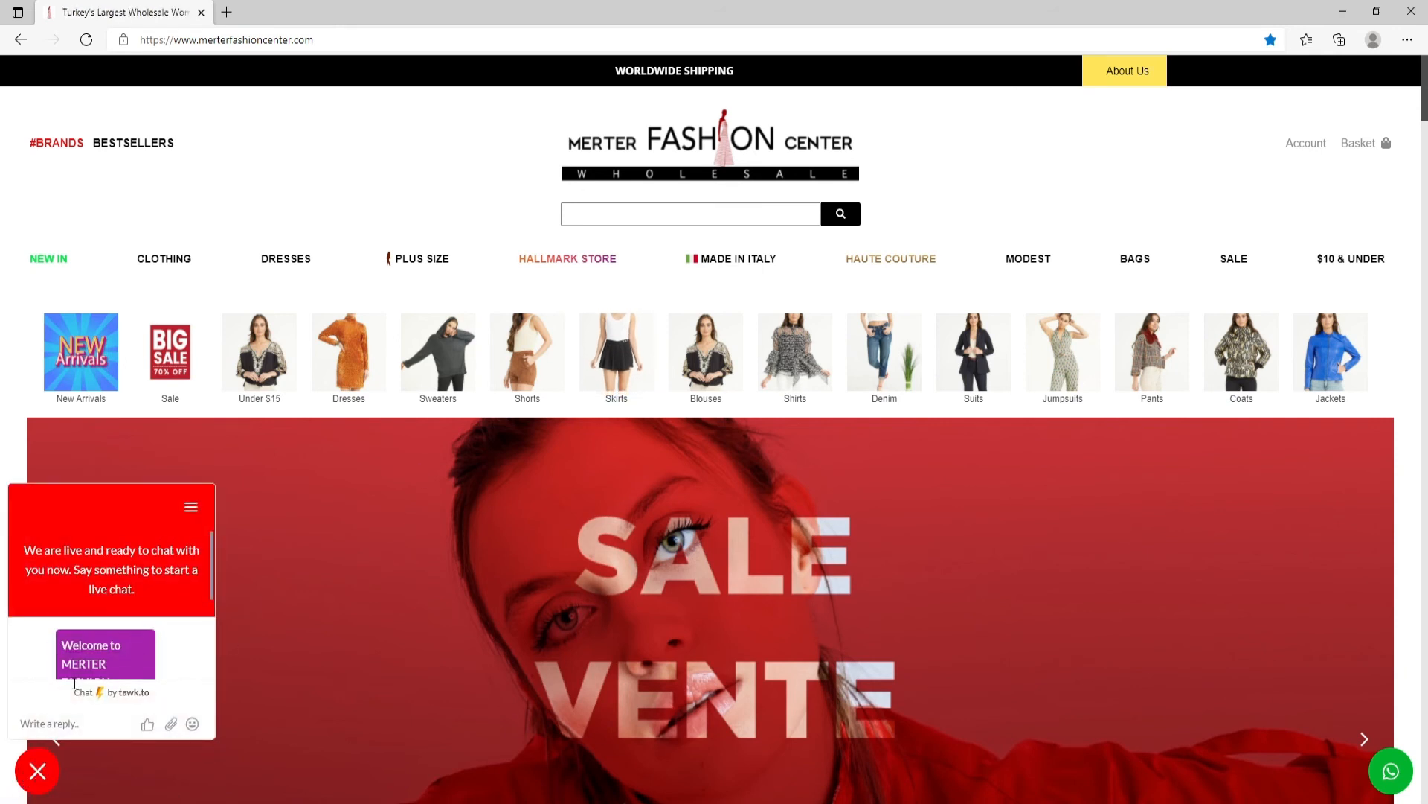